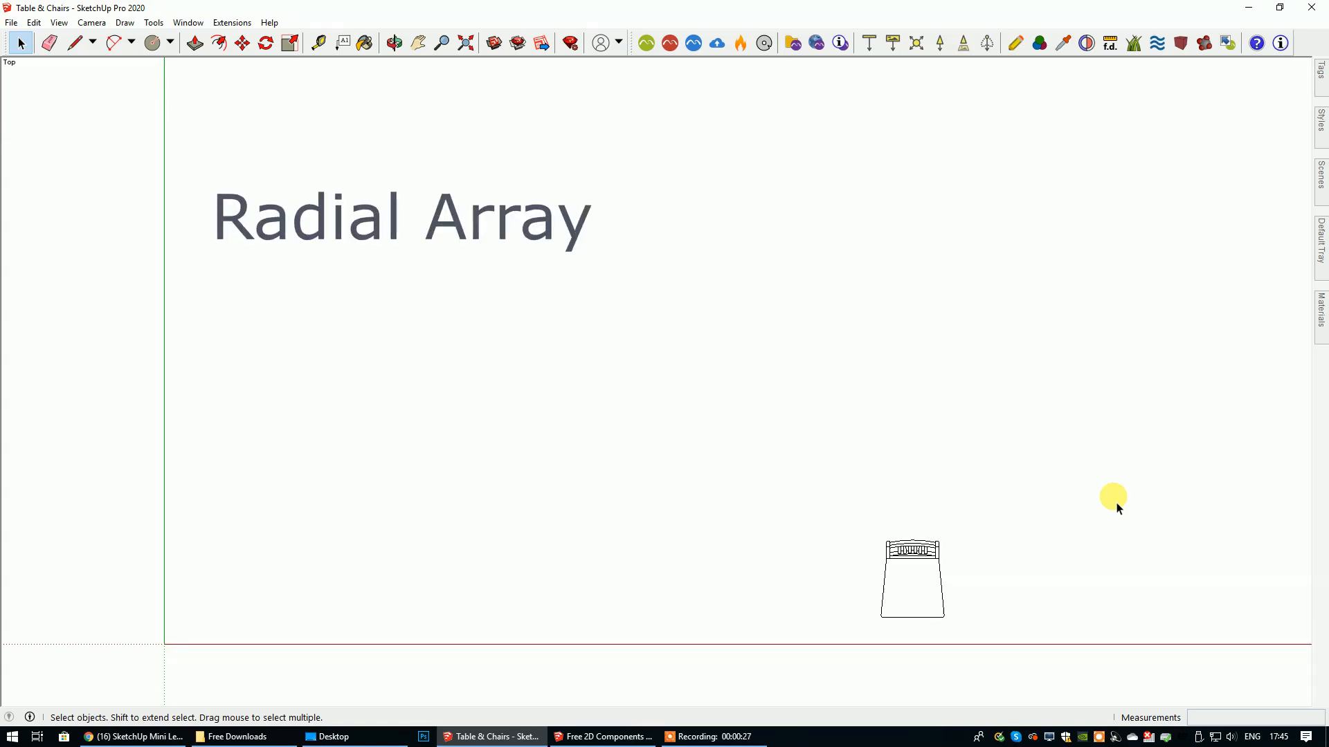
Return to the Table & Chairs model ready to draw the table.
drag(251, 123, 403, 85)
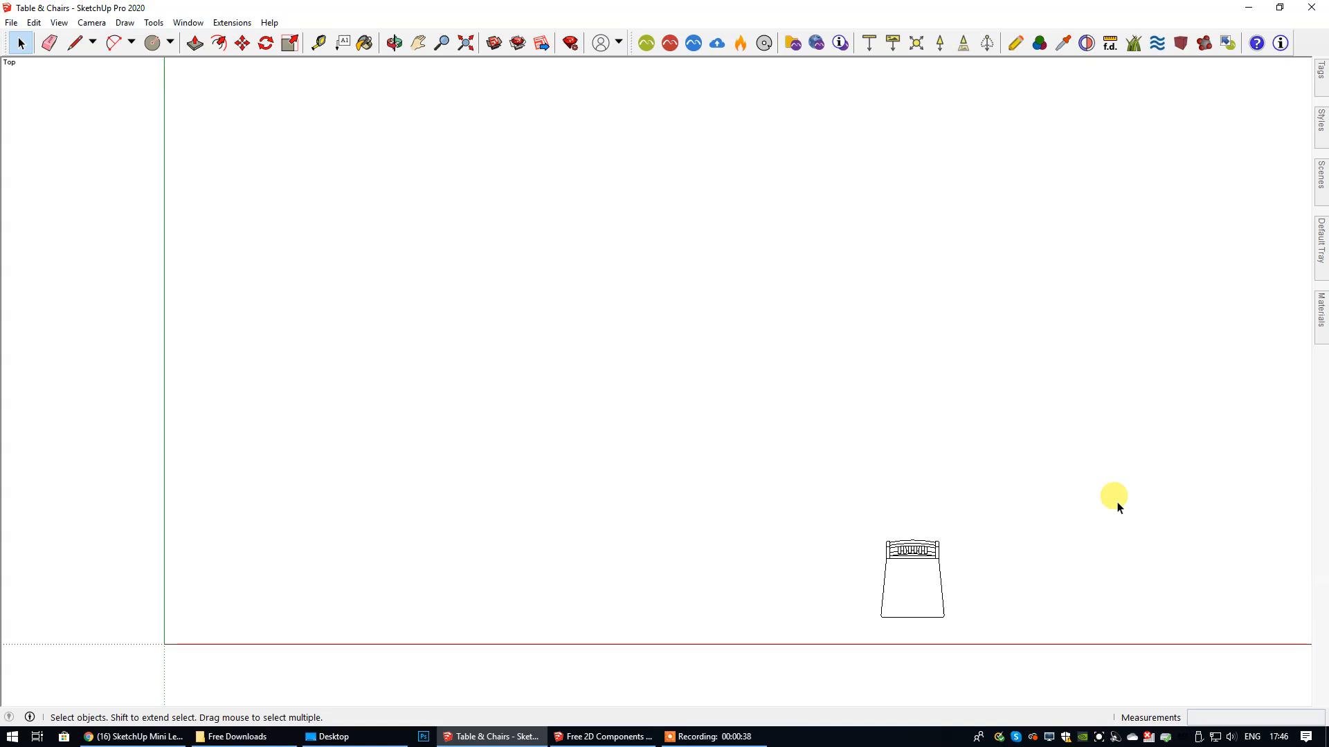
mouse_move(912, 490)
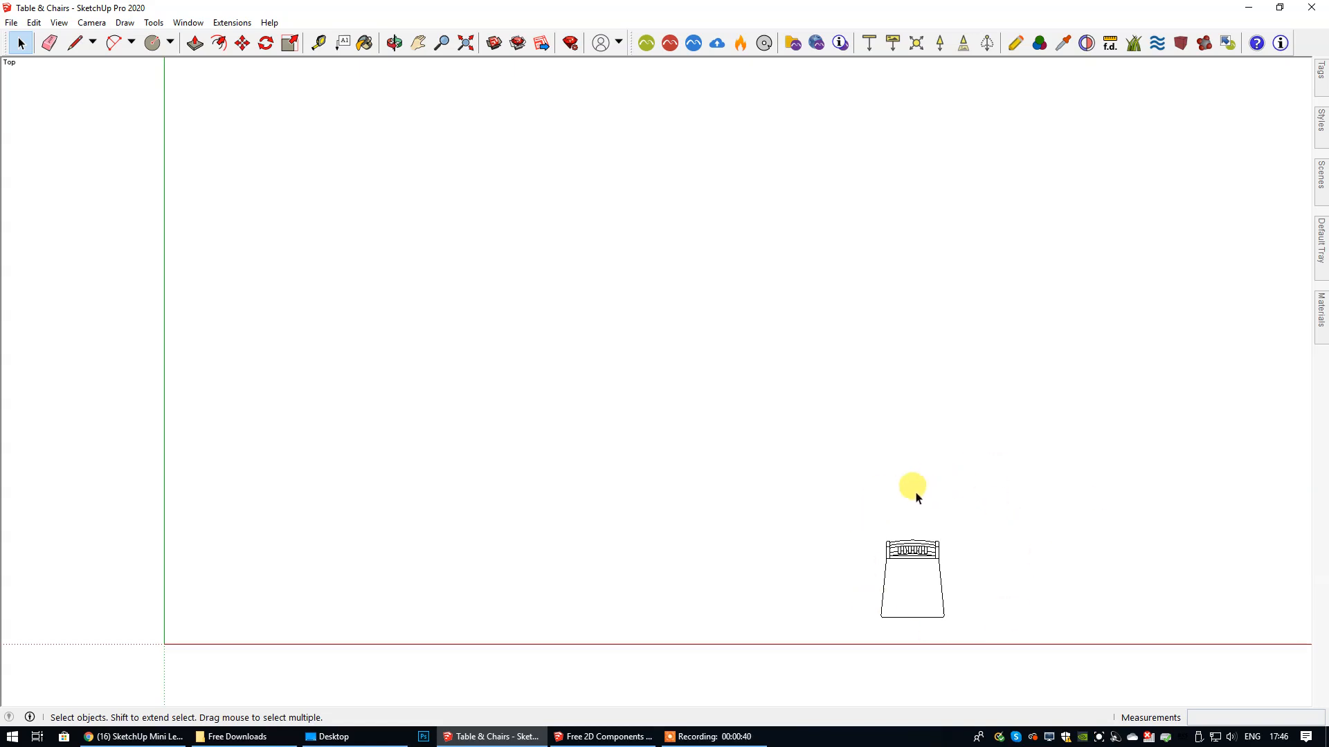
mouse_move(1017, 598)
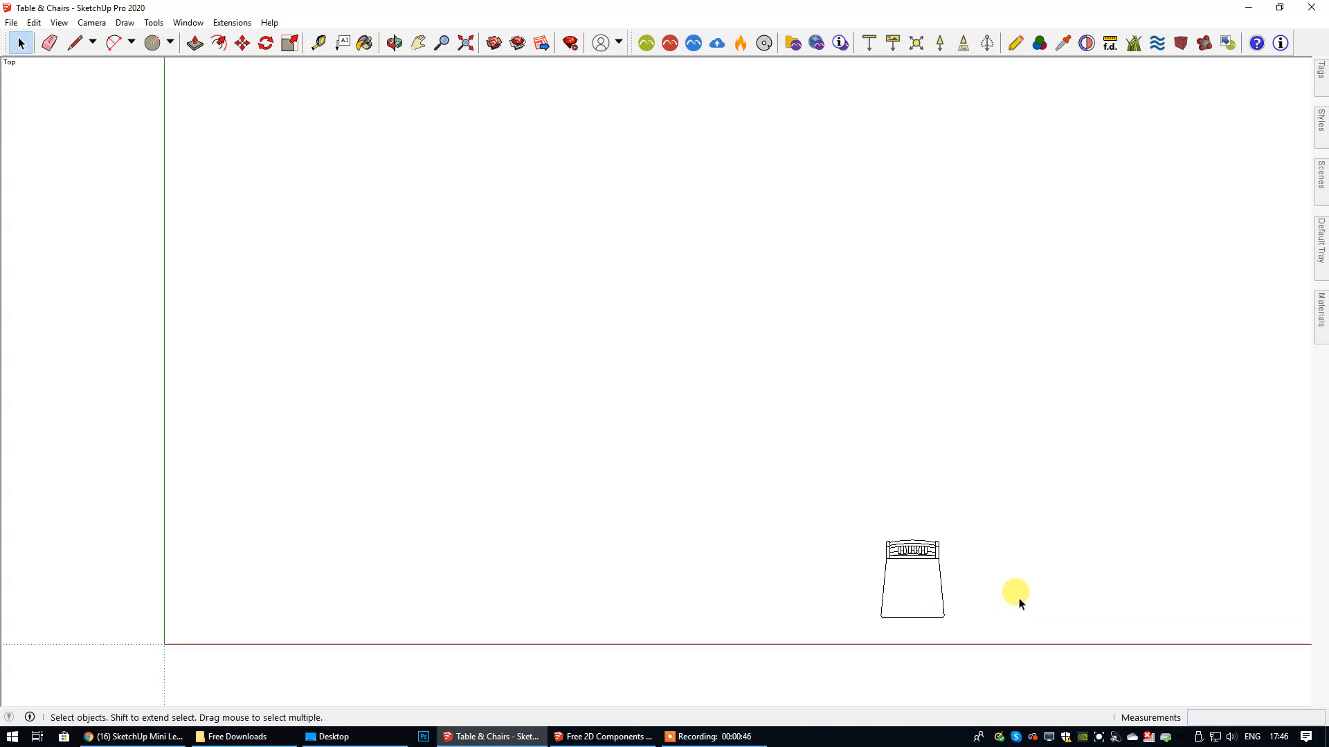
click(602, 735)
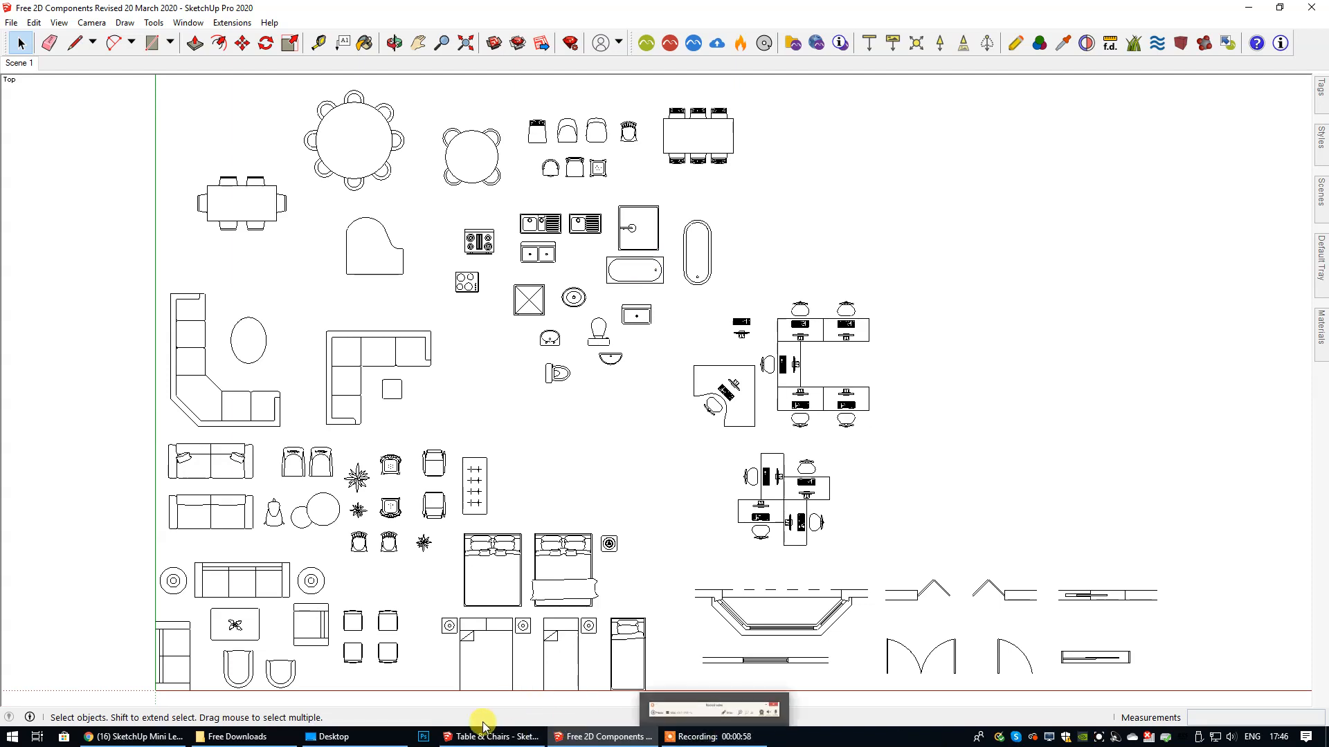
click(490, 736)
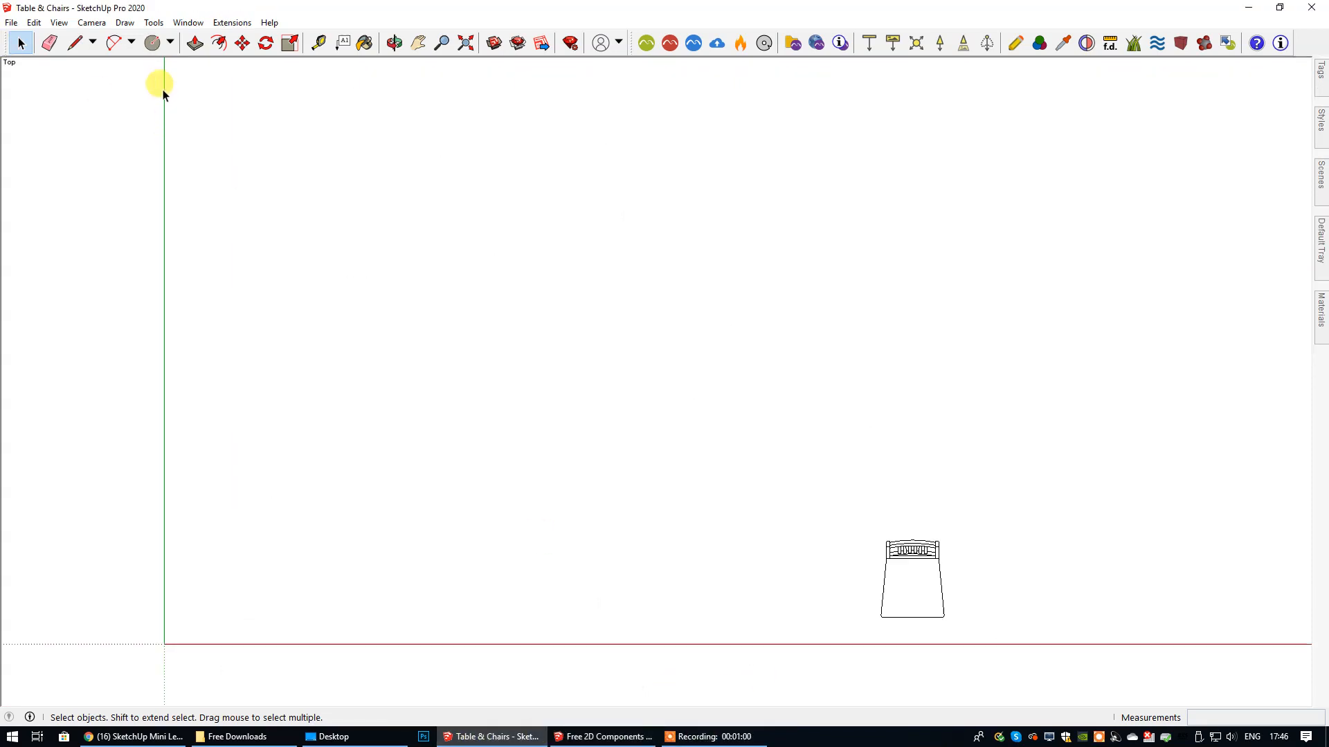
Draw an 800 mm radius circle centred on the origin for the table top.
click(152, 43)
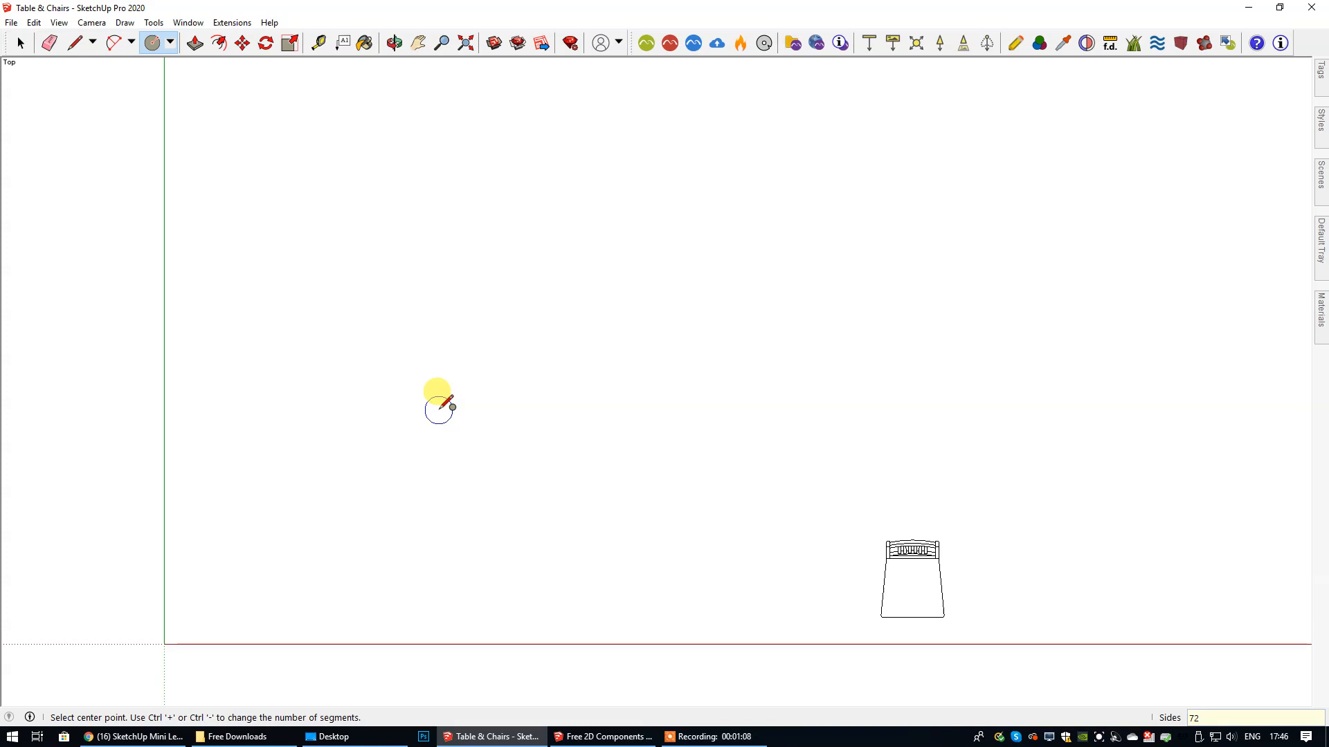
mouse_move(438, 390)
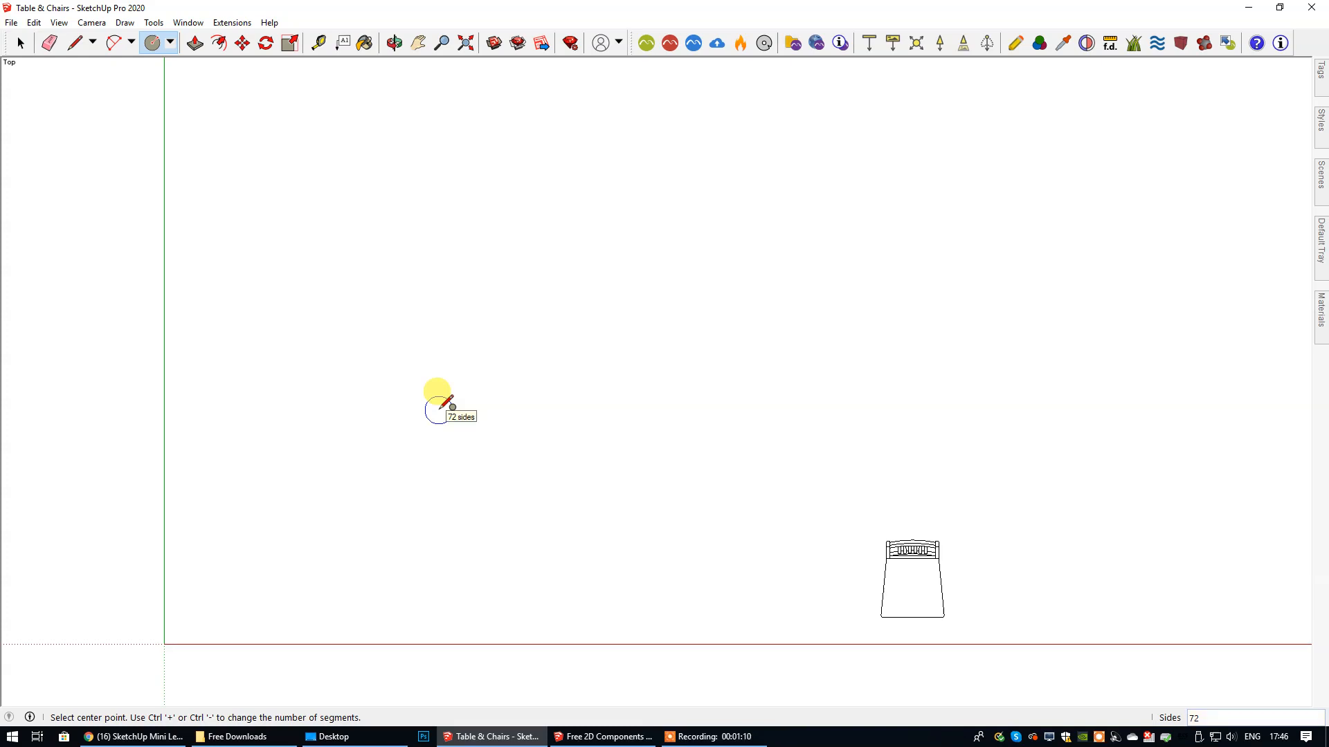
mouse_move(163, 644)
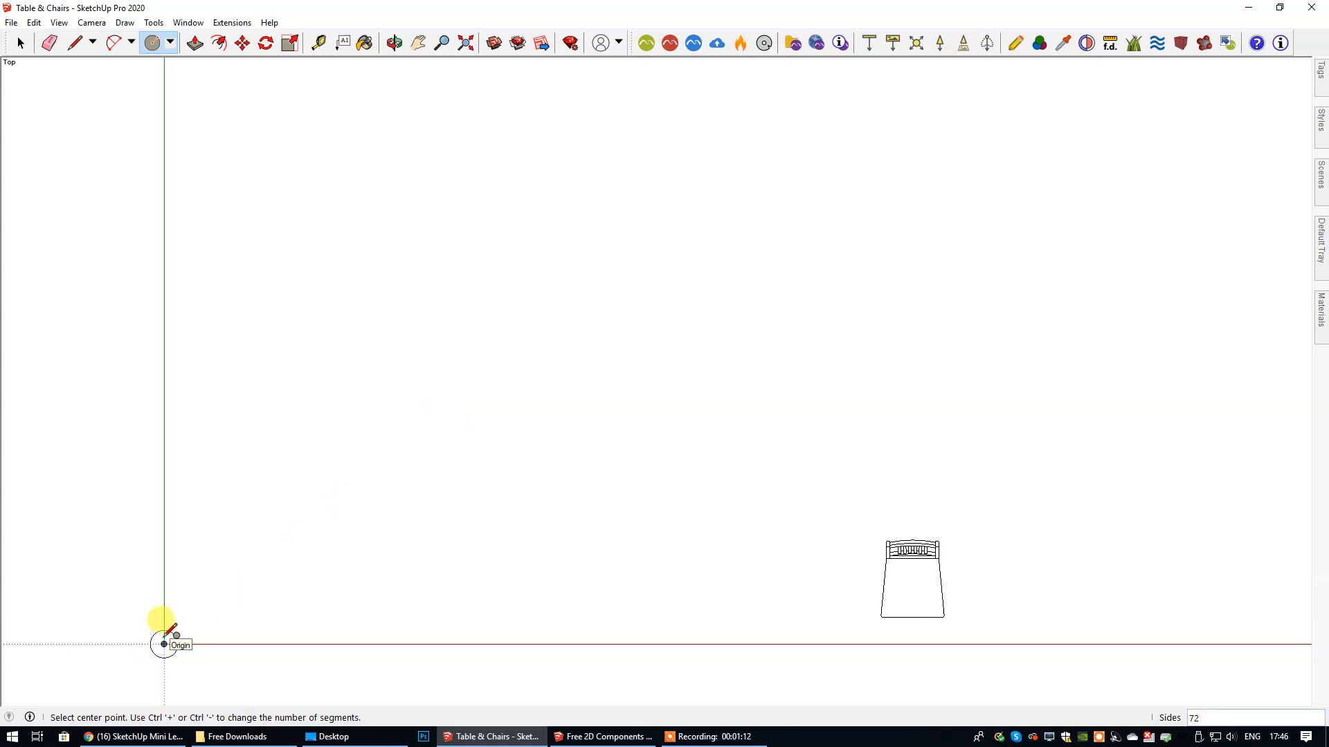
click(163, 644)
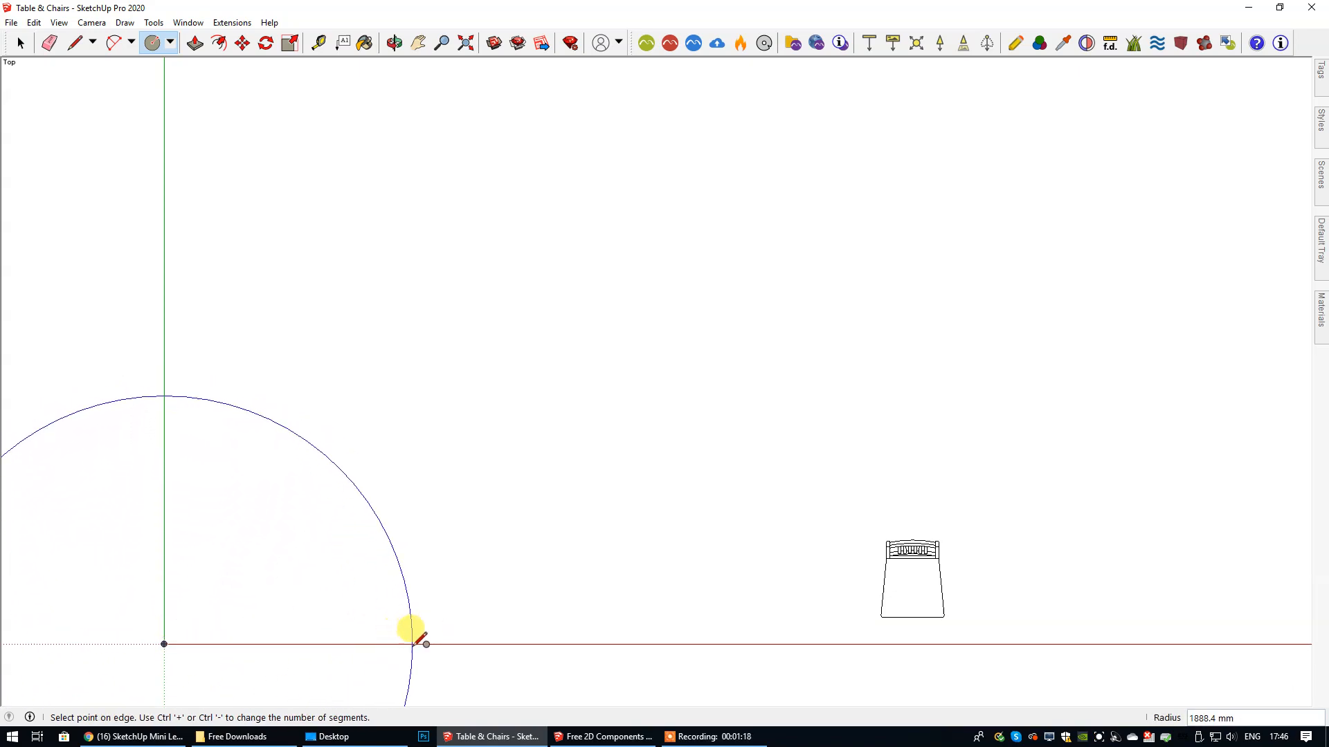
mouse_move(407, 631)
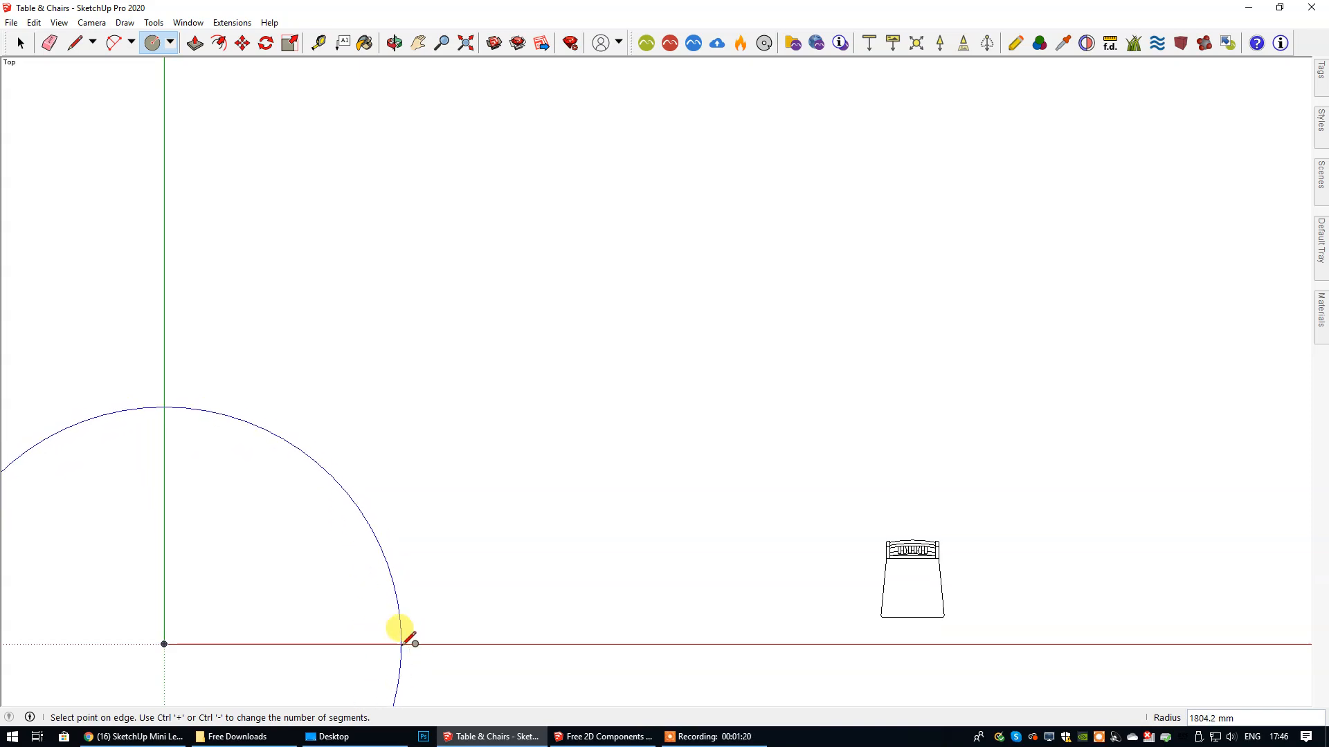
mouse_move(414, 640)
text(800)
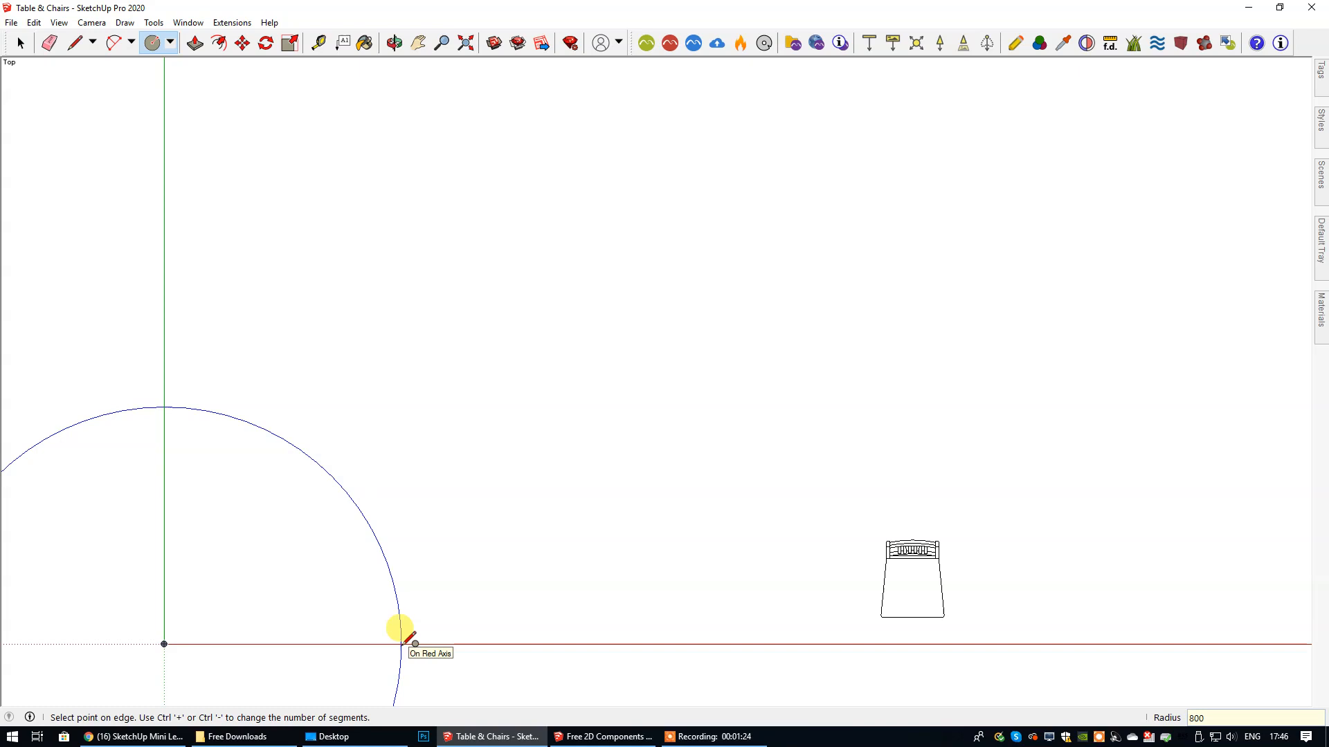
click(415, 43)
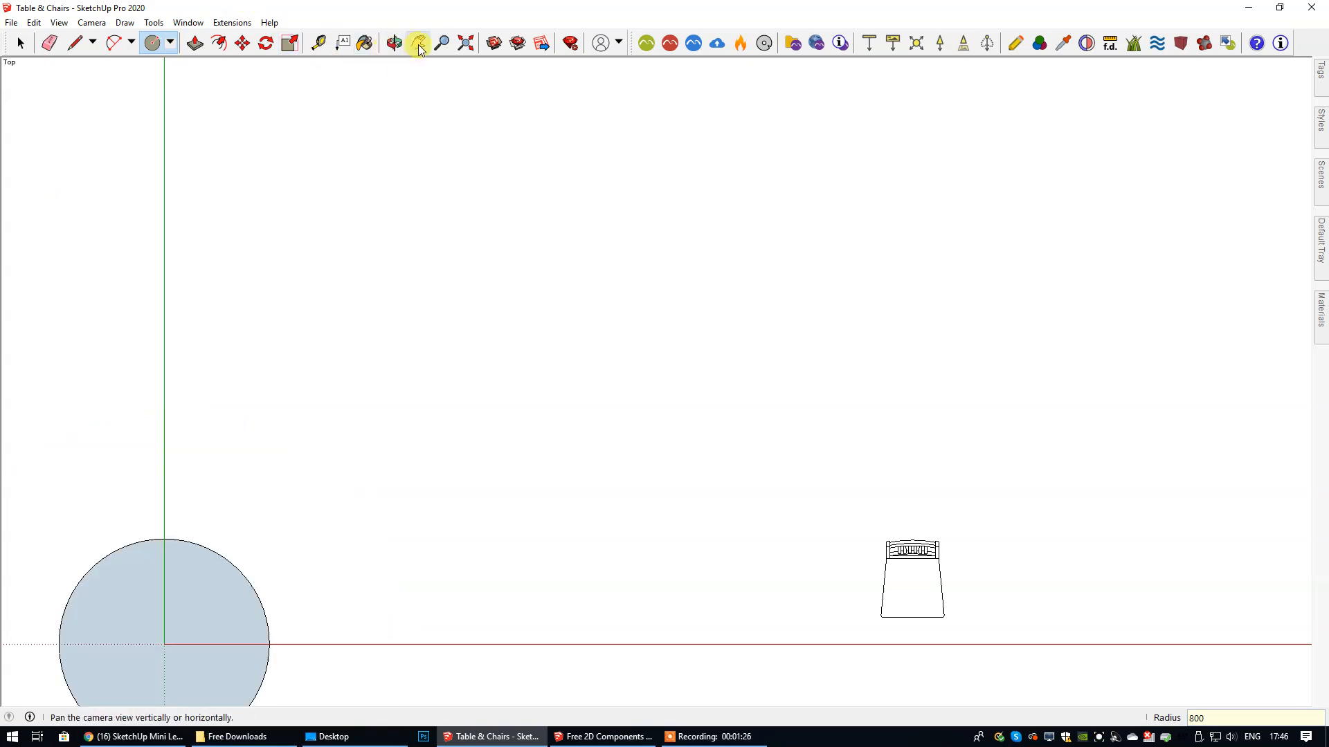
click(21, 43)
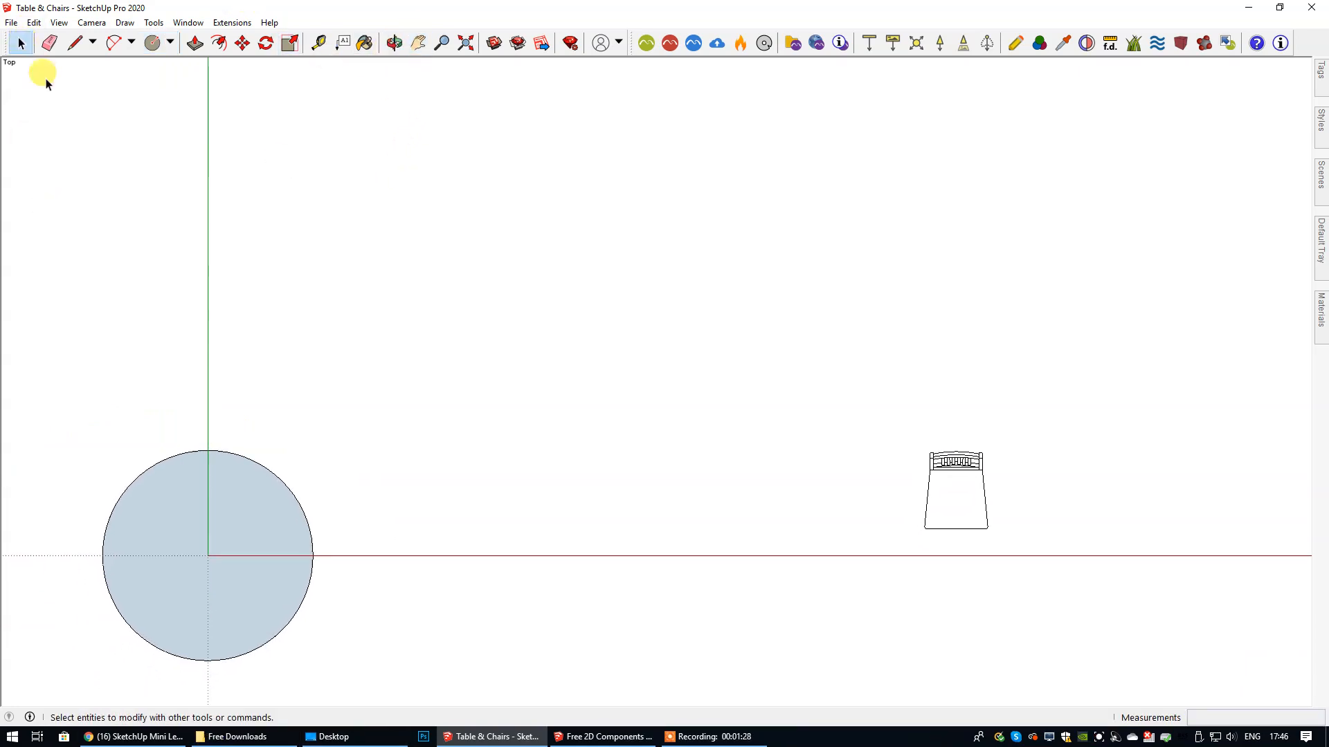
Move the circle off the origin, explode it to loose geometry and select the chair.
right_click(208, 550)
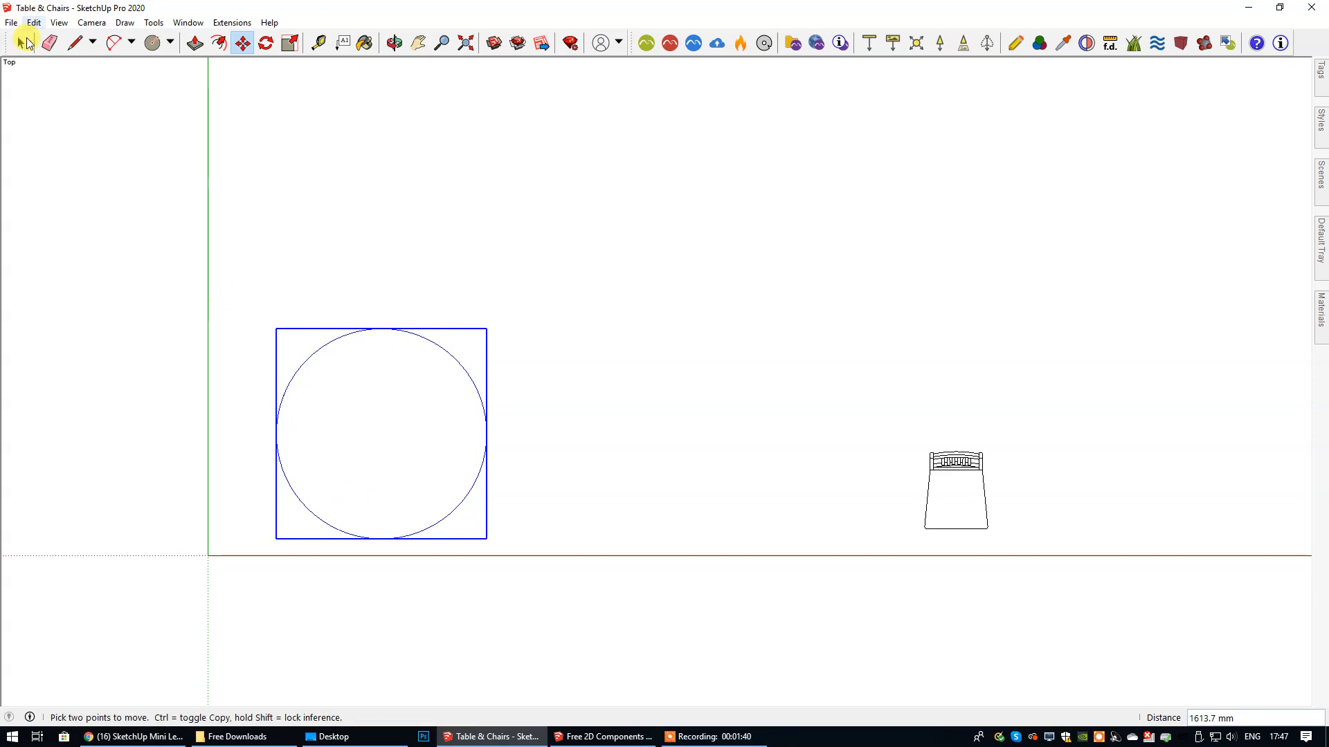
right_click(382, 448)
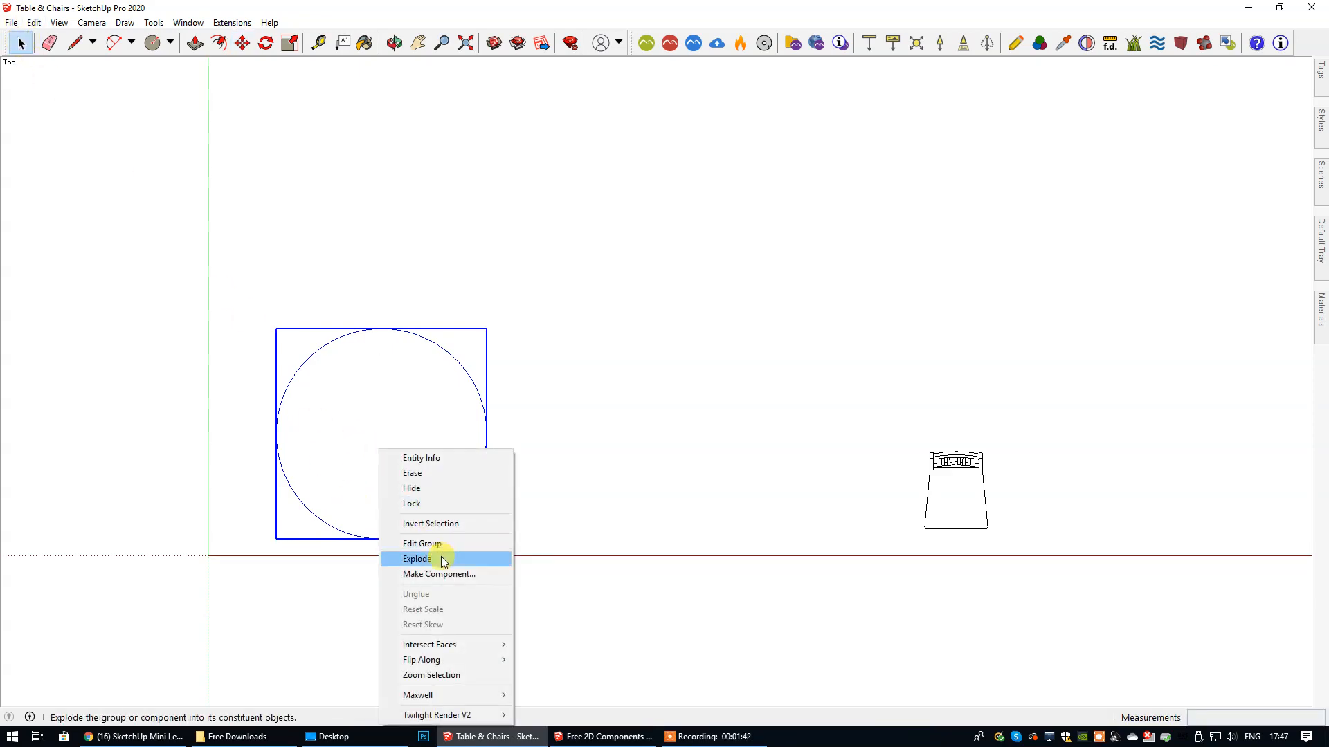
click(417, 558)
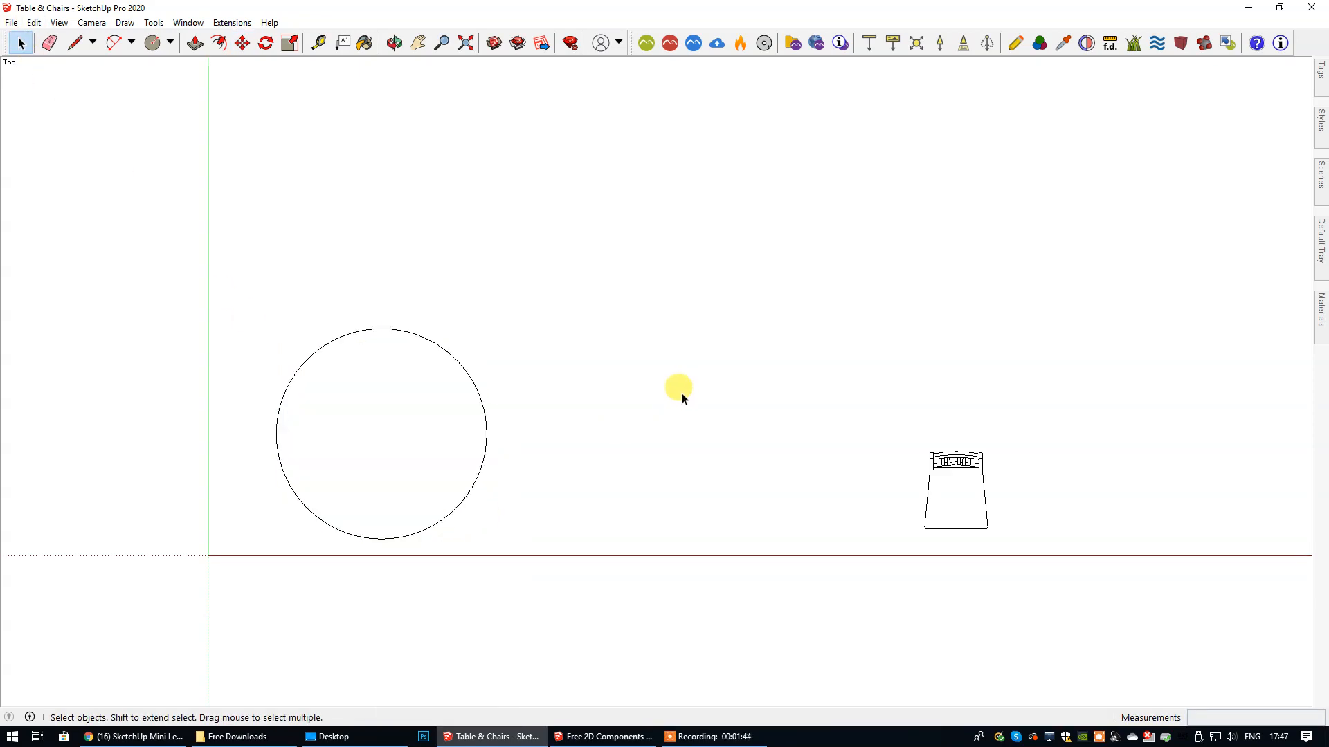
click(955, 490)
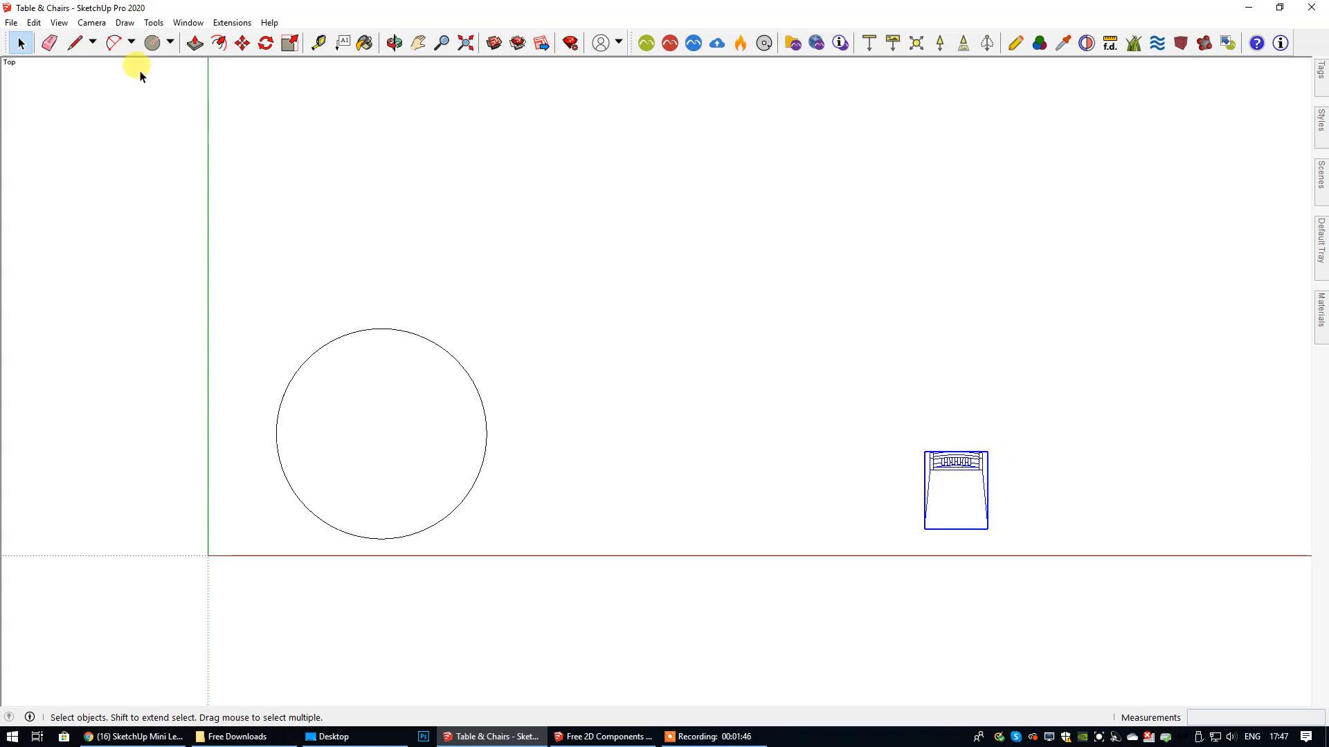
Move the chair snug against the top edge of the table circle and select it.
click(241, 43)
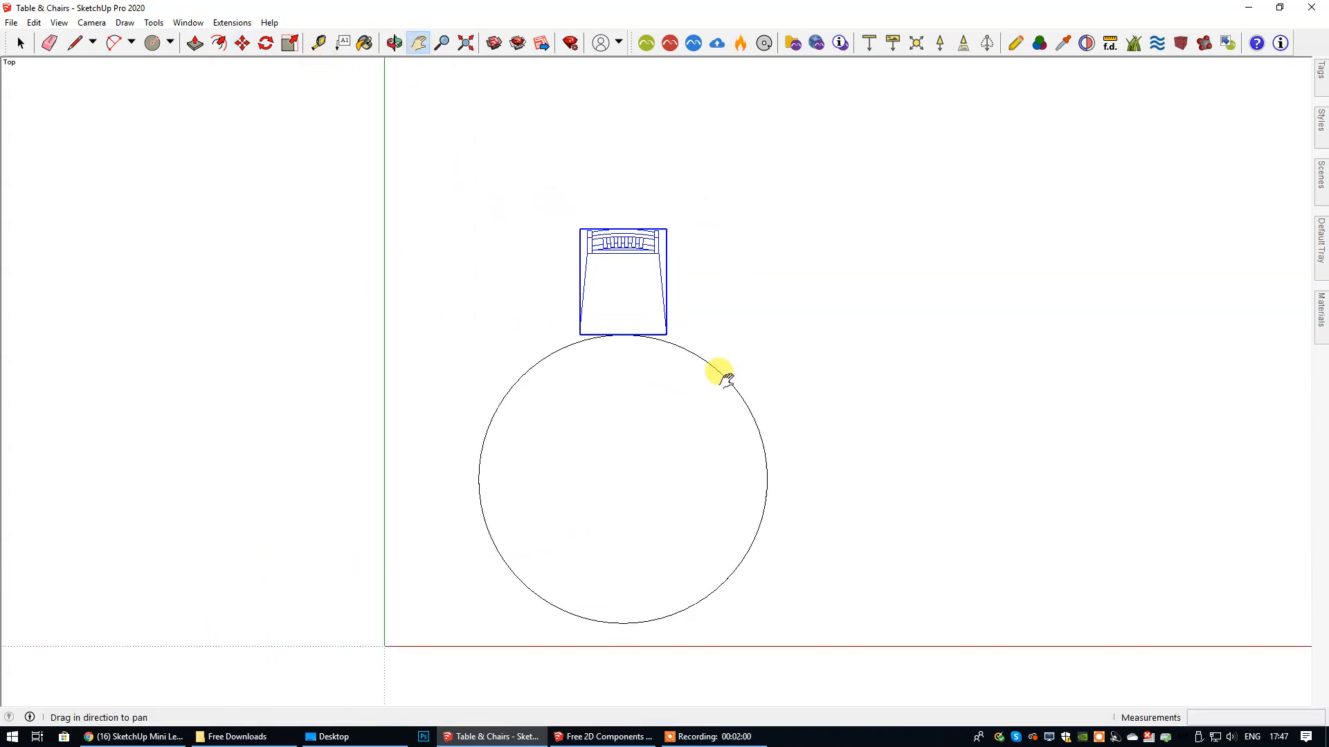
click(20, 43)
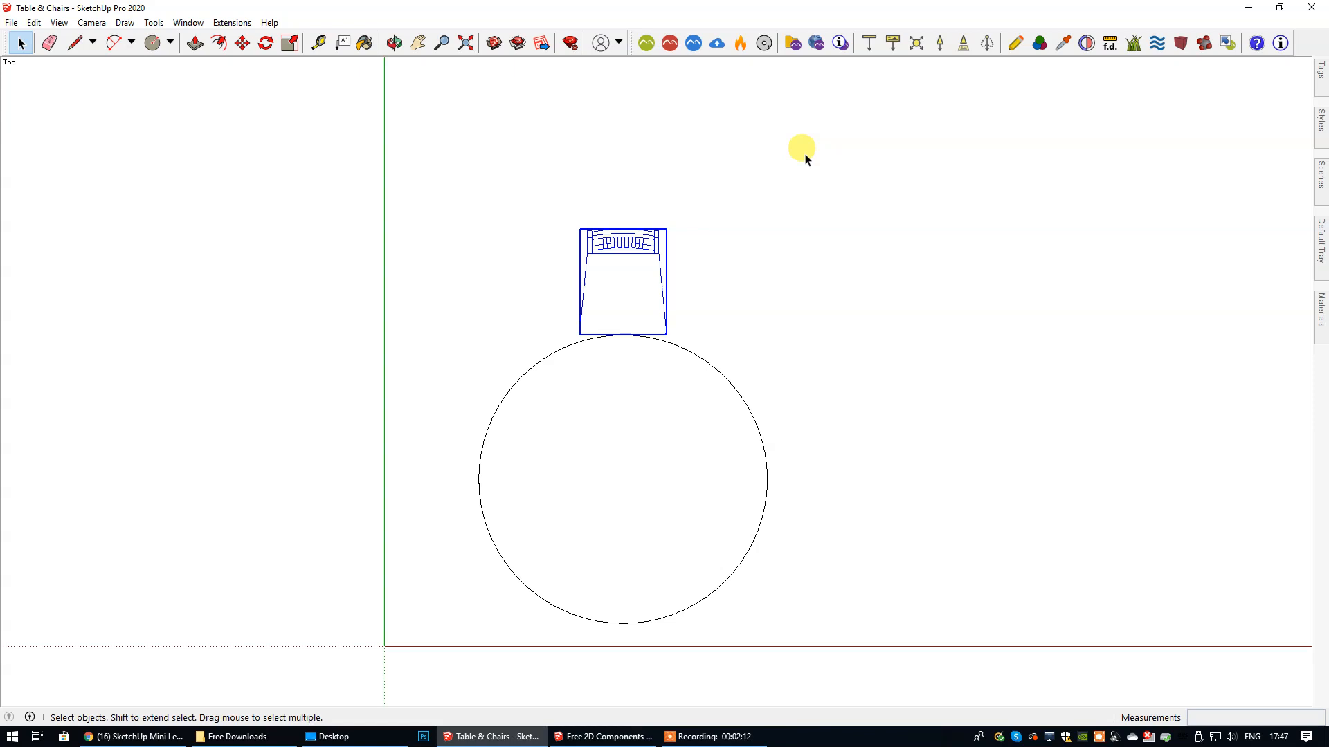
click(241, 43)
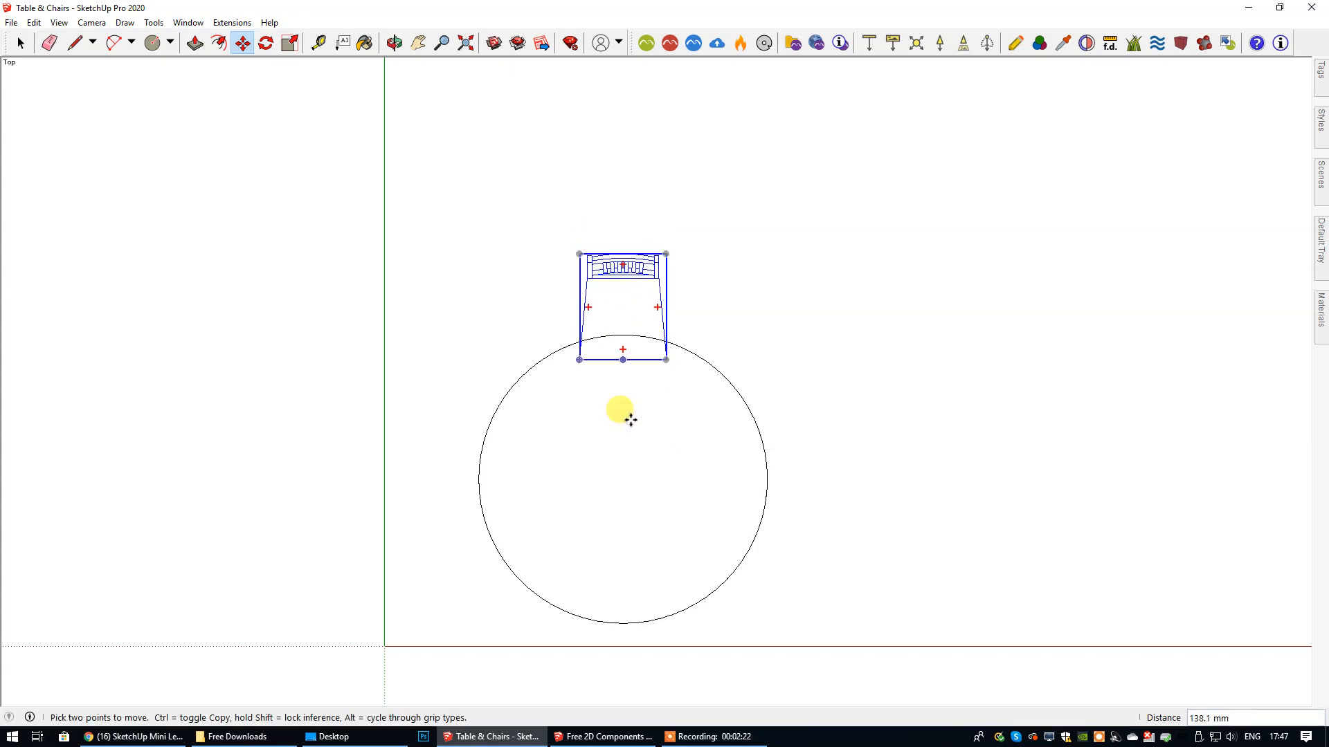
click(16, 42)
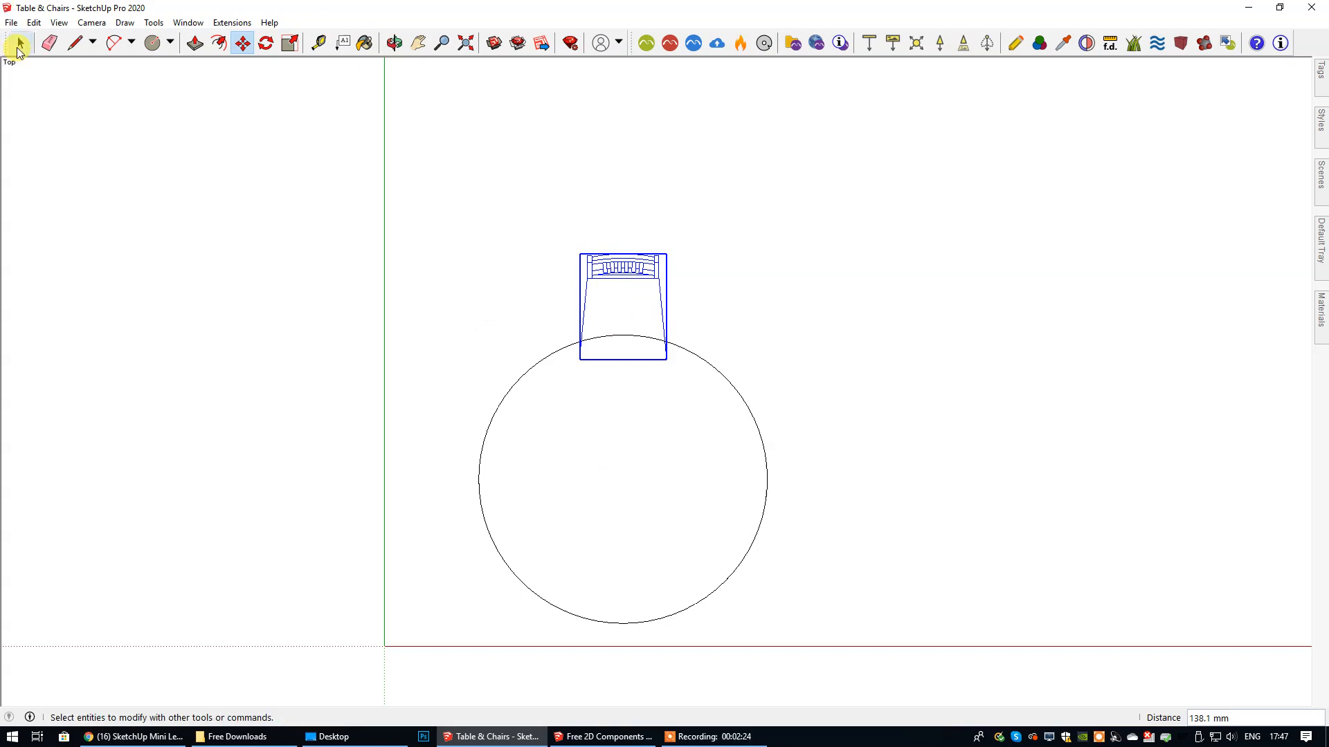
click(566, 273)
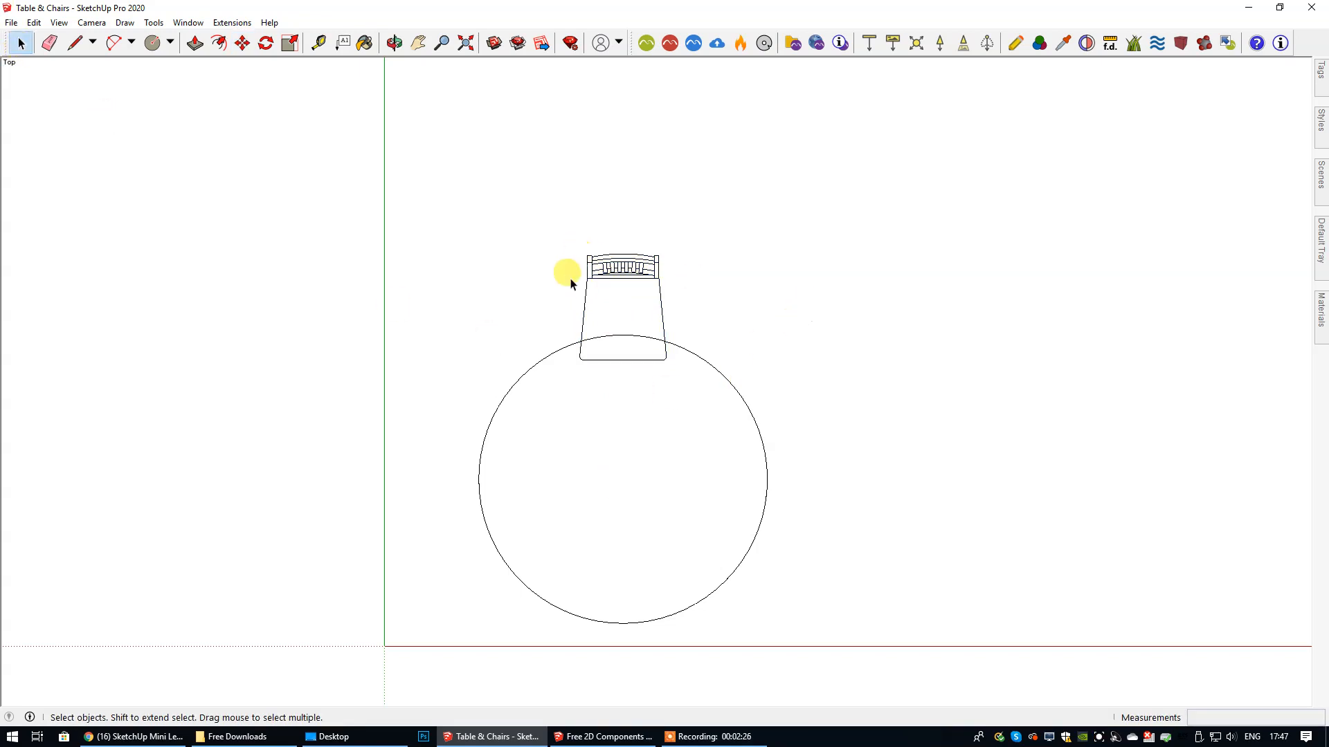
mouse_move(665, 305)
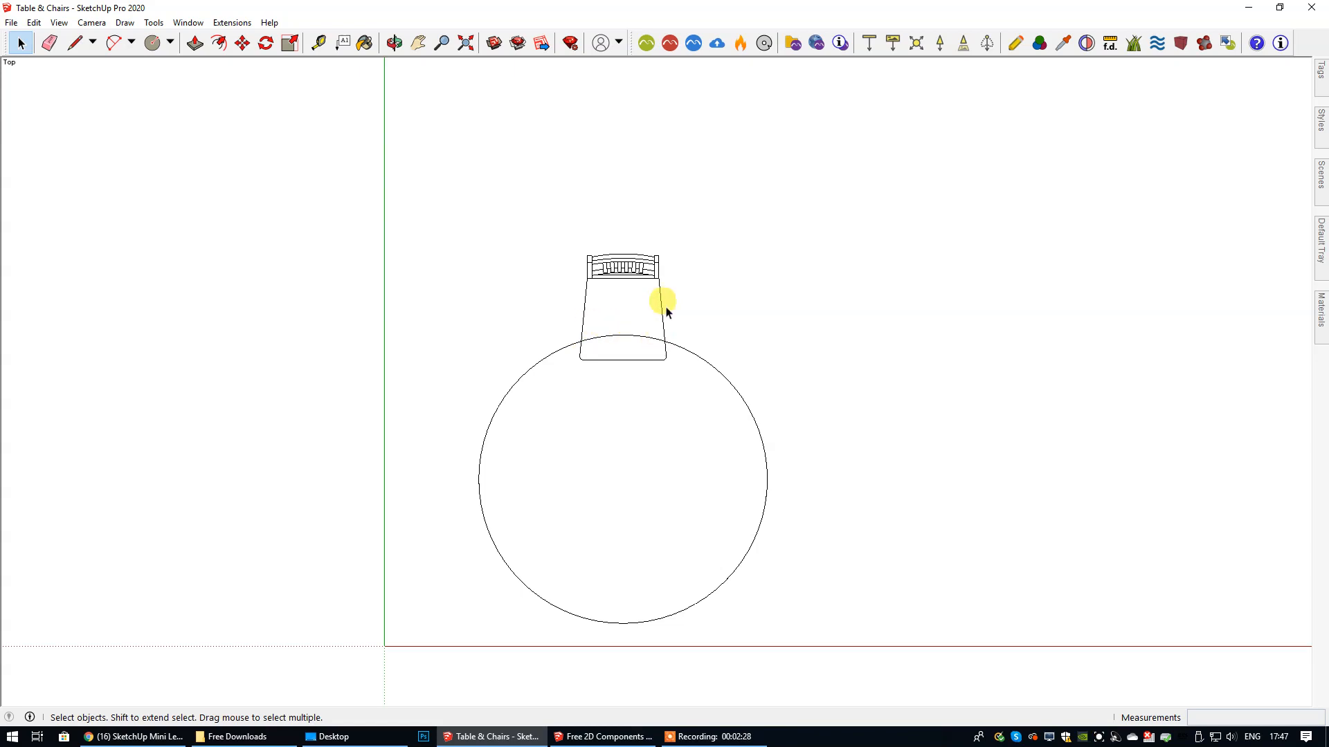
click(621, 305)
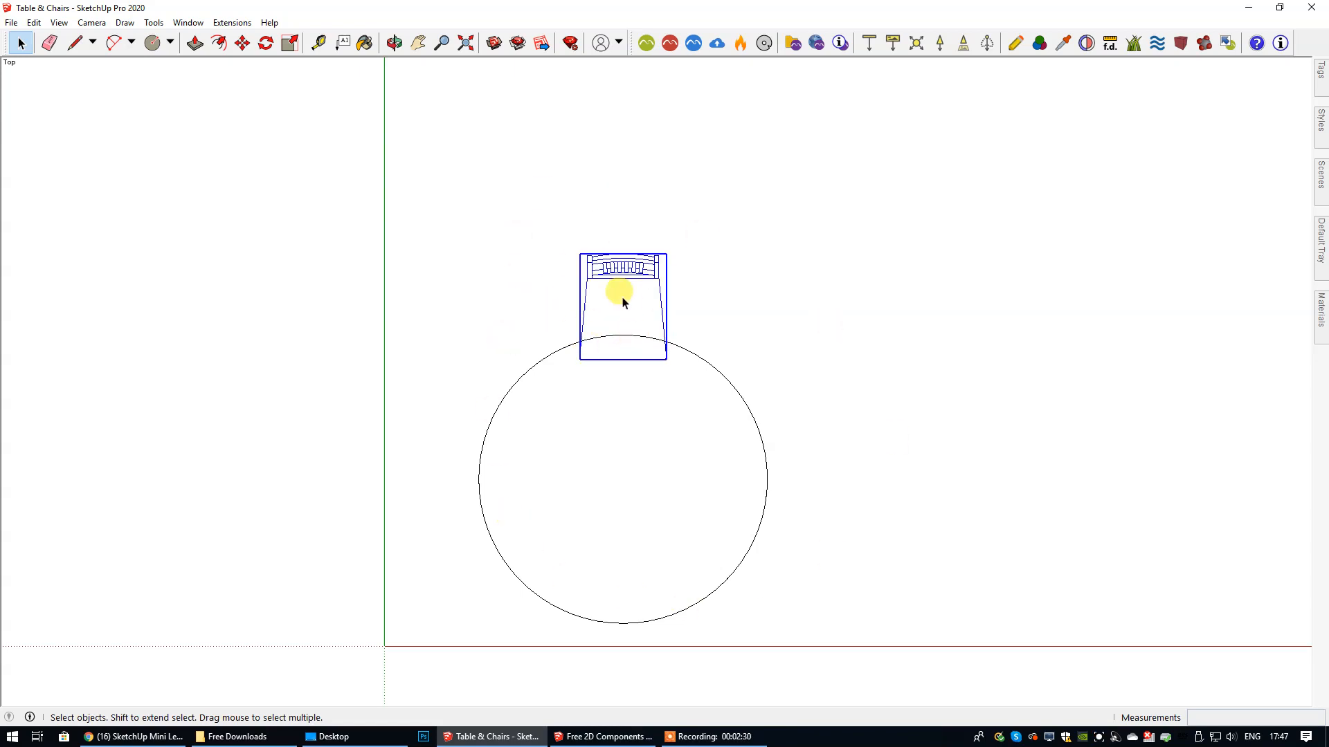
Explode the chair component into loose edges and select all its lines.
right_click(621, 303)
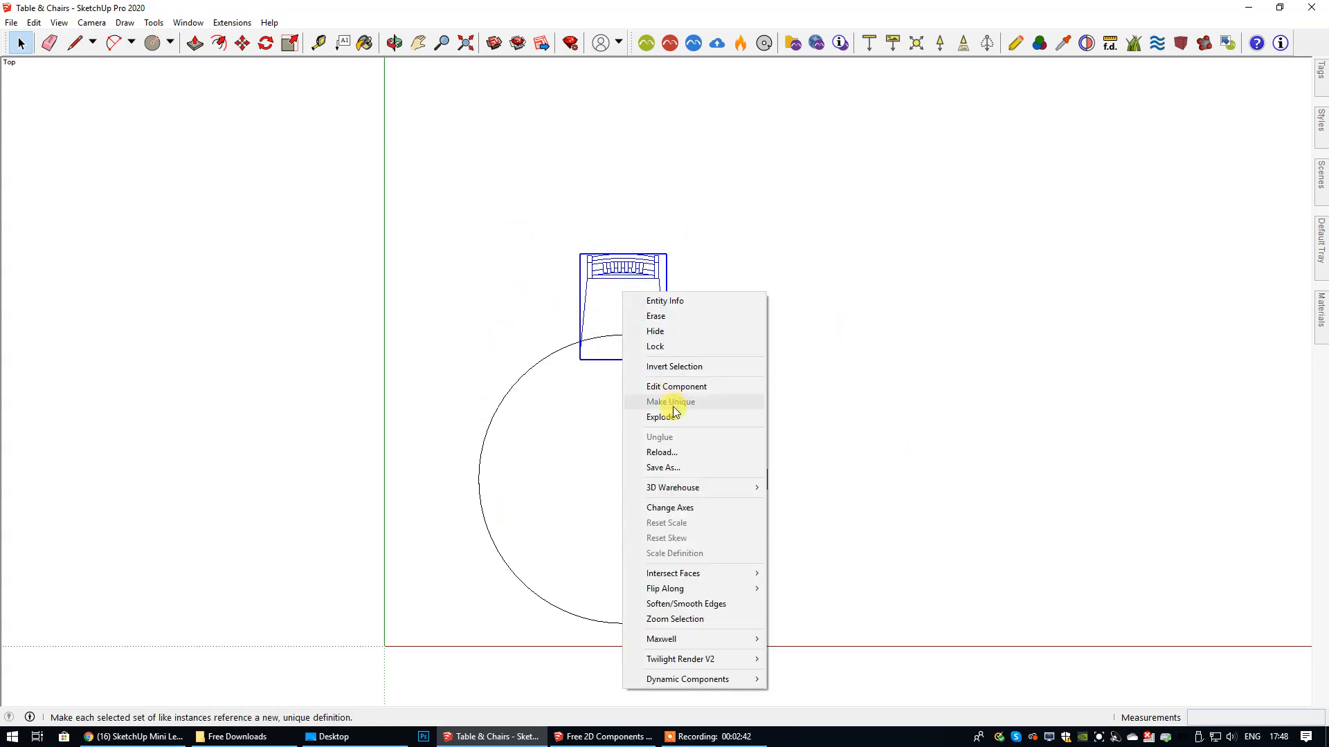
click(670, 402)
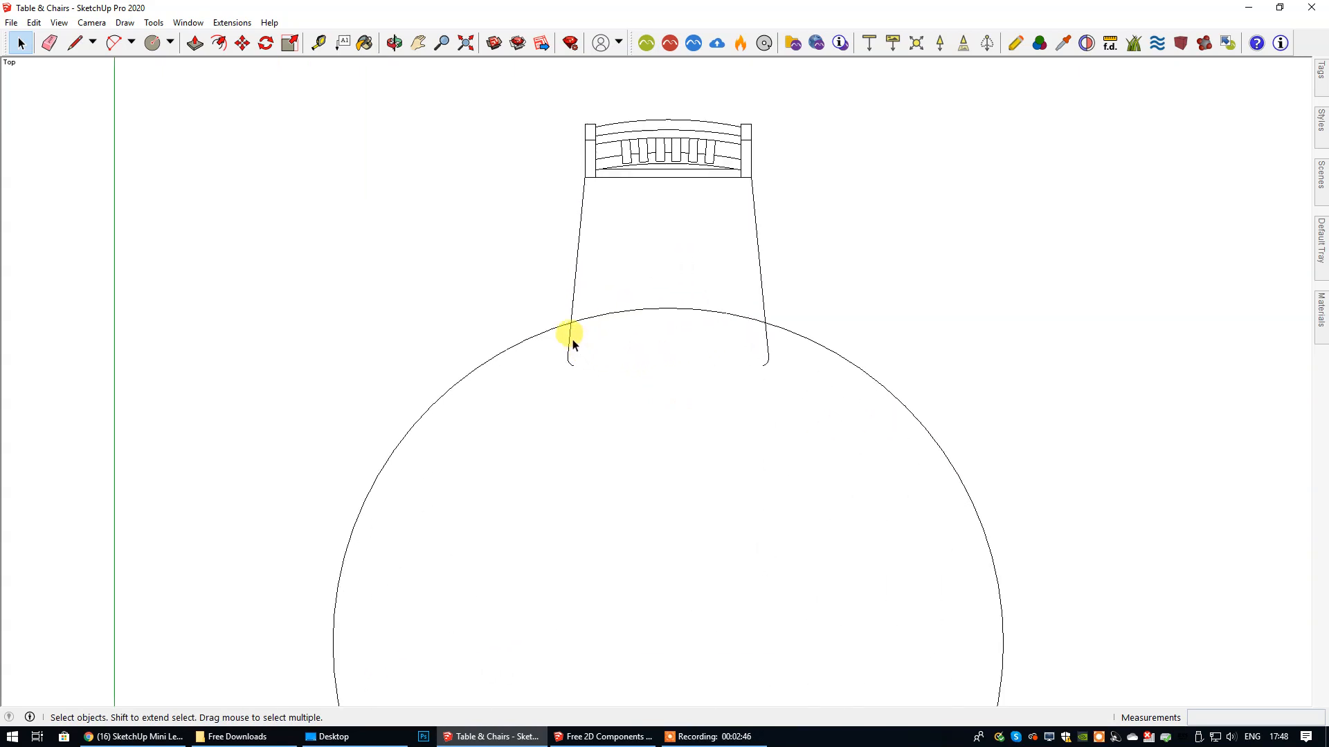
mouse_move(756, 397)
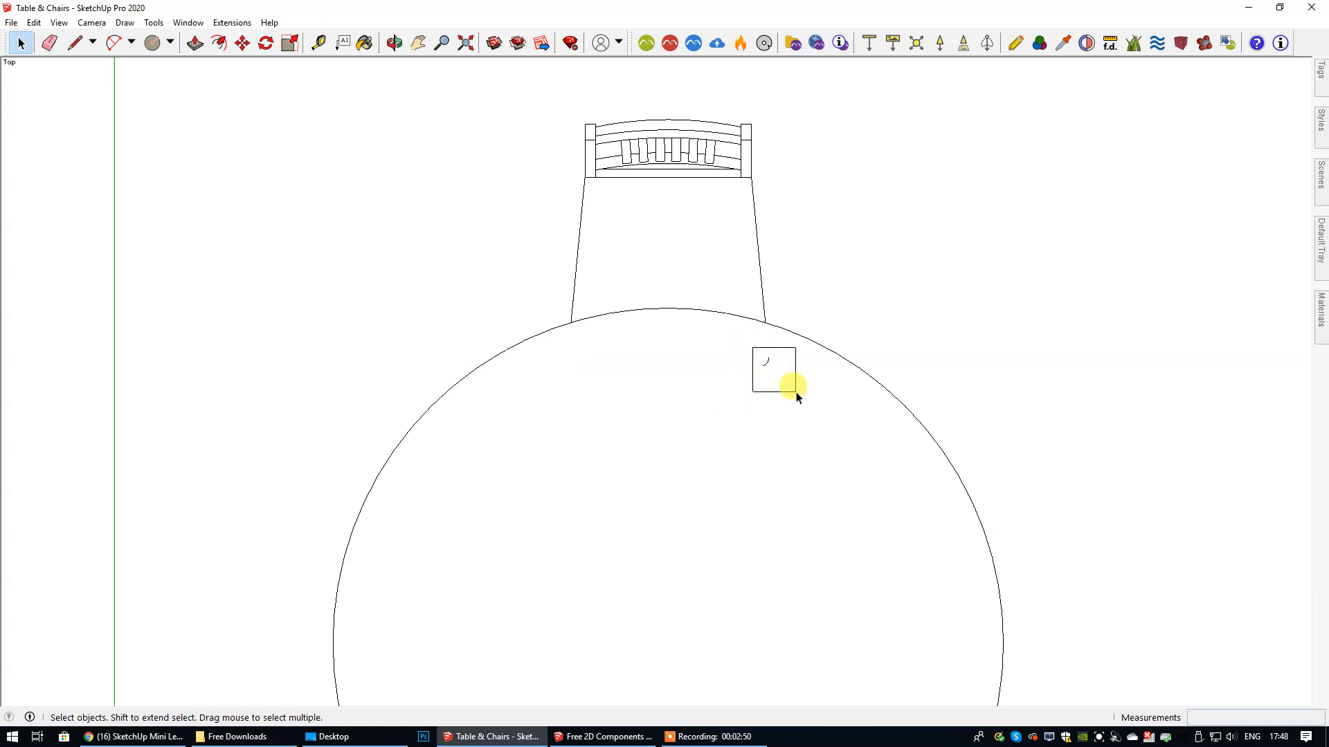
scroll(down, 3)
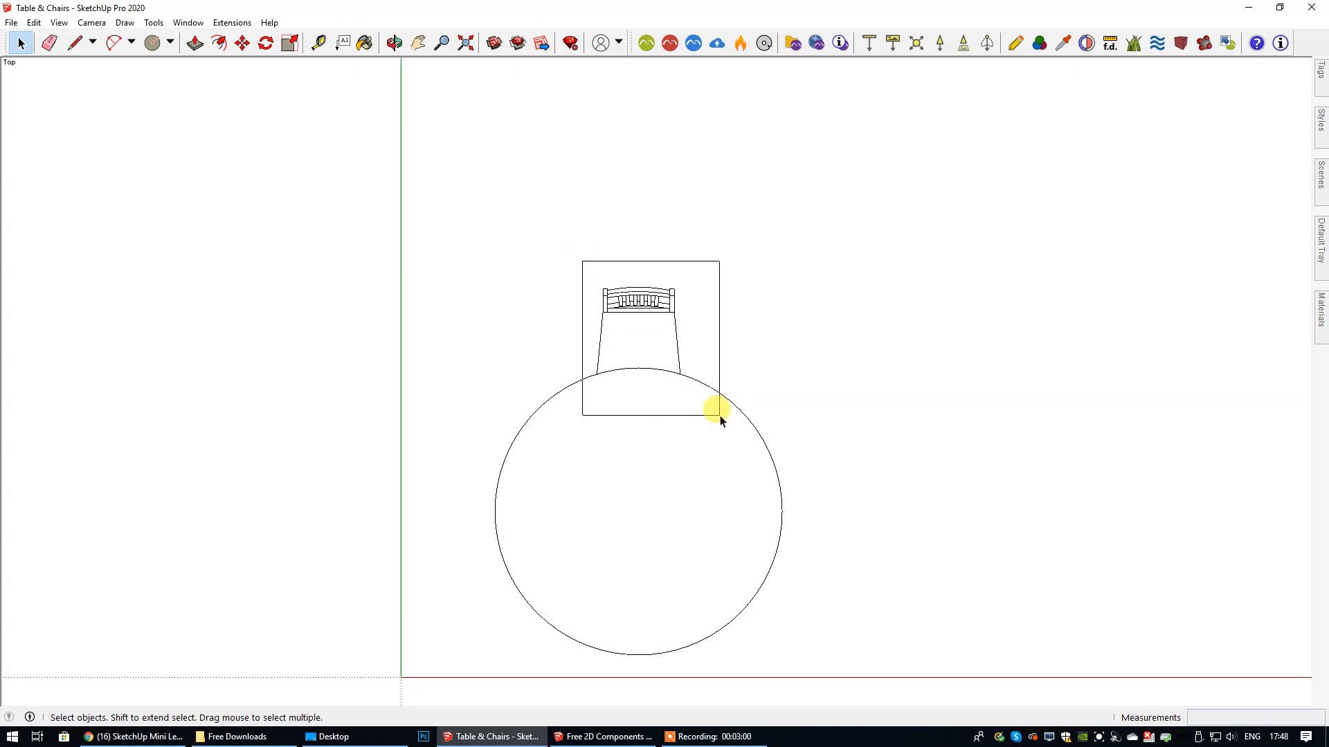
Make the chair lines a component named Dining Chair Rev, replacing the selection.
right_click(718, 414)
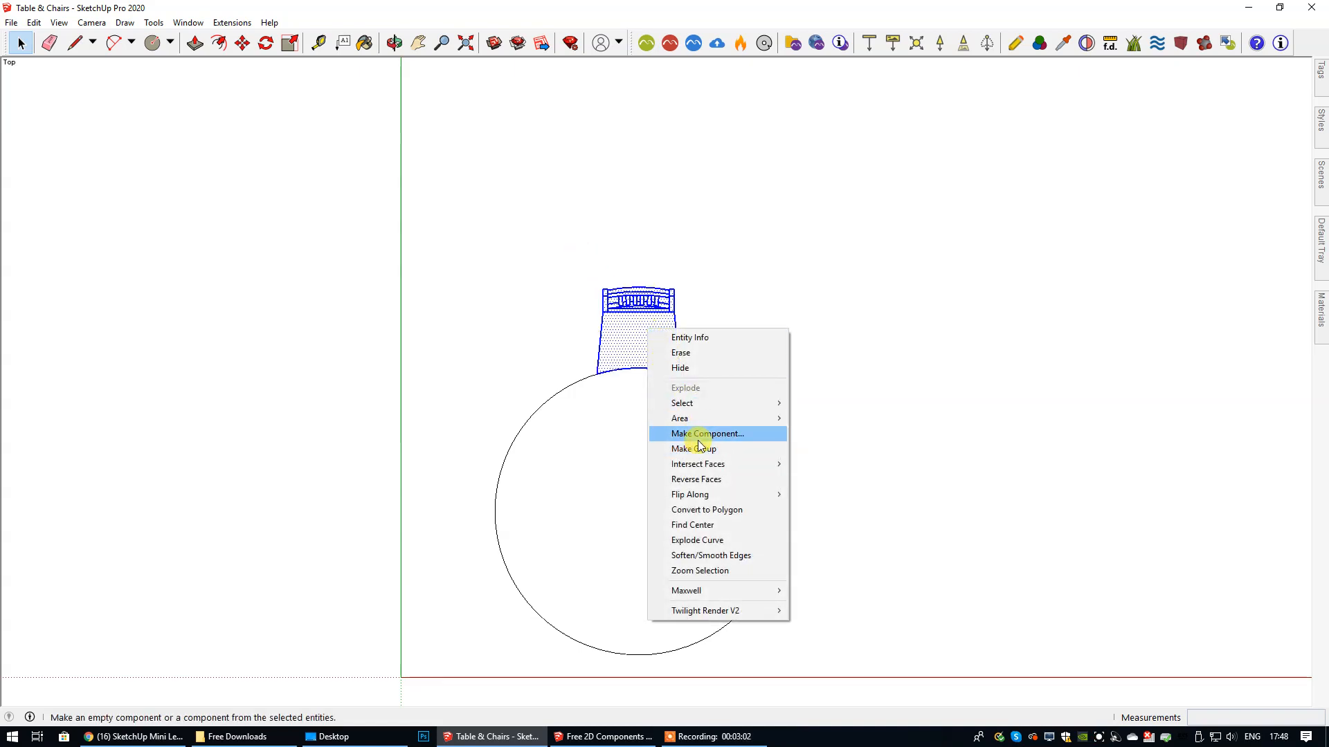
click(708, 433)
text(Dining)
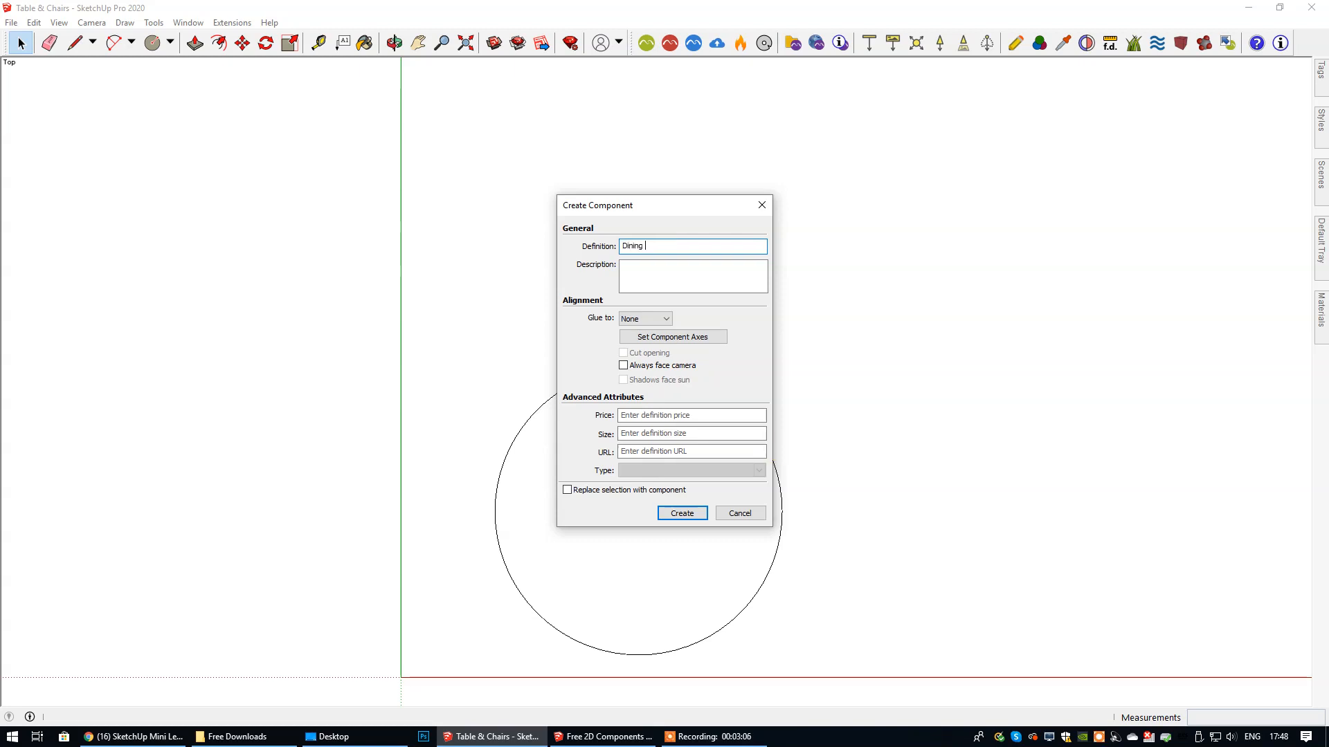
text(Chair)
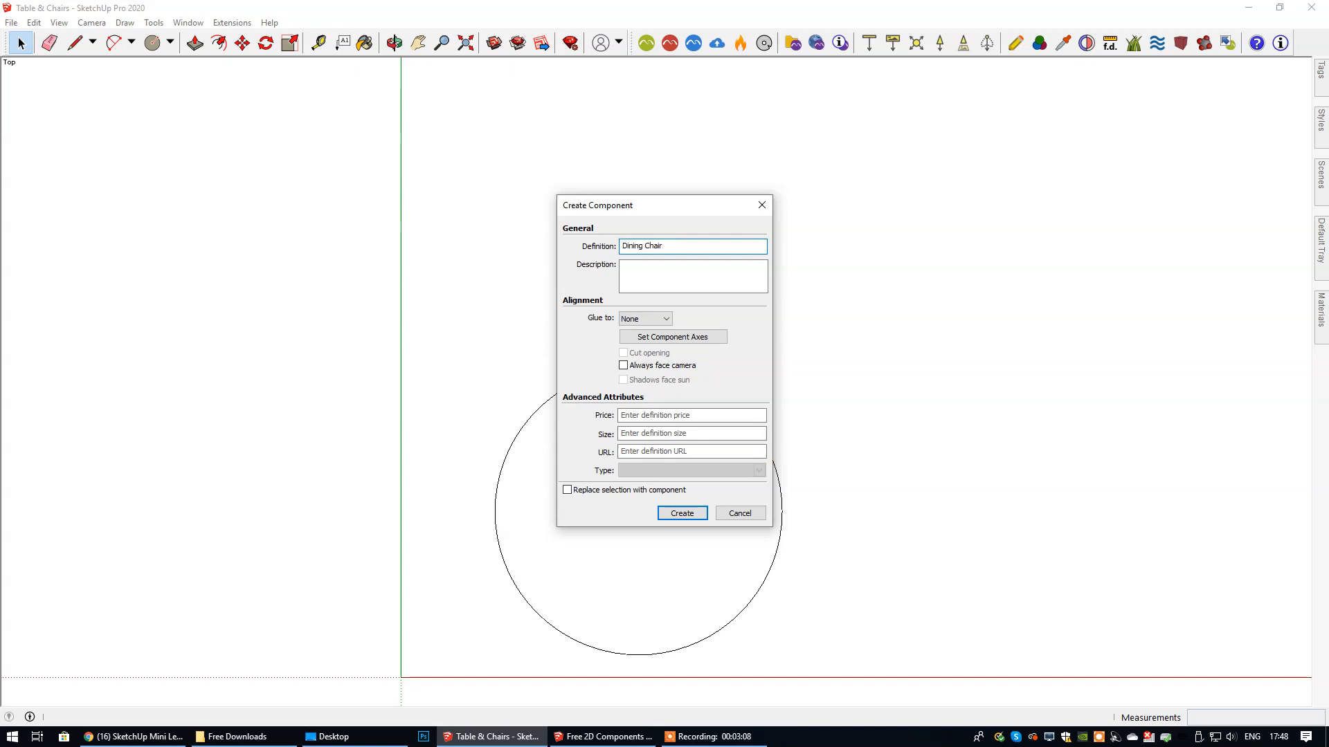
text(Rev)
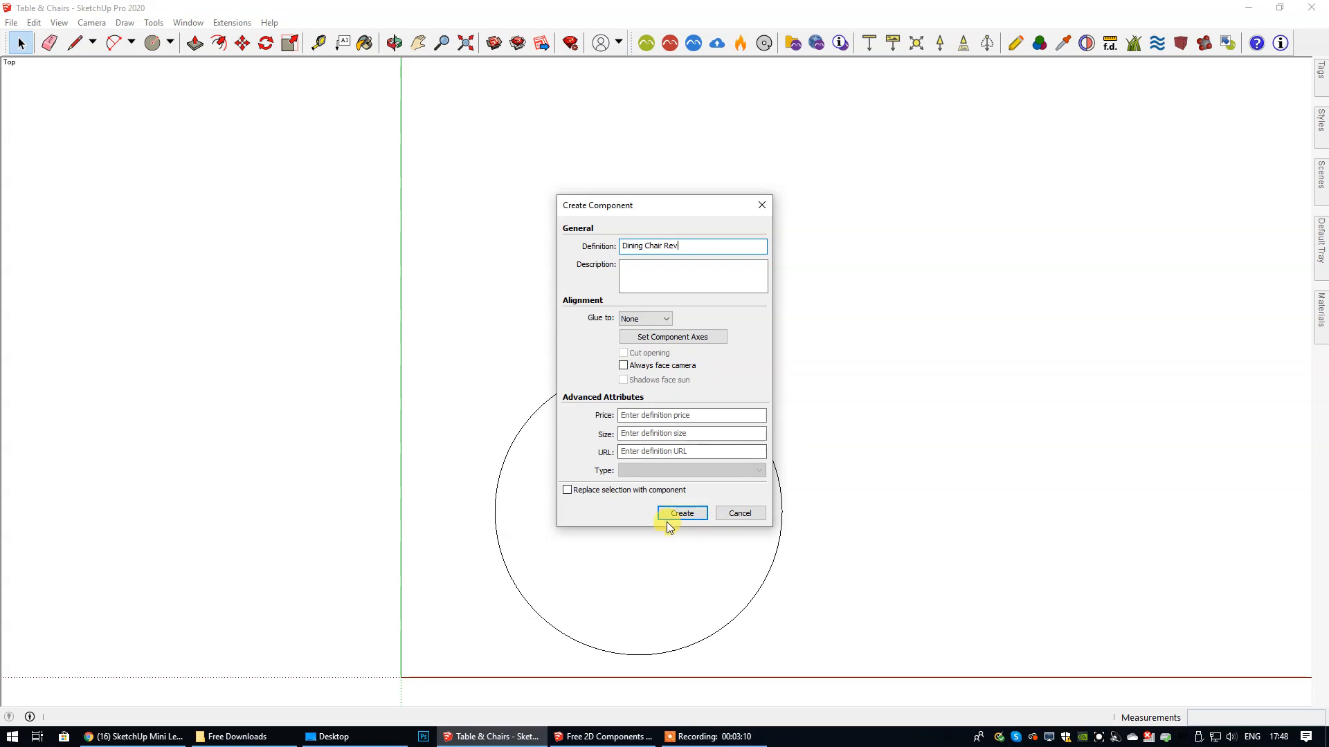
mouse_move(580, 499)
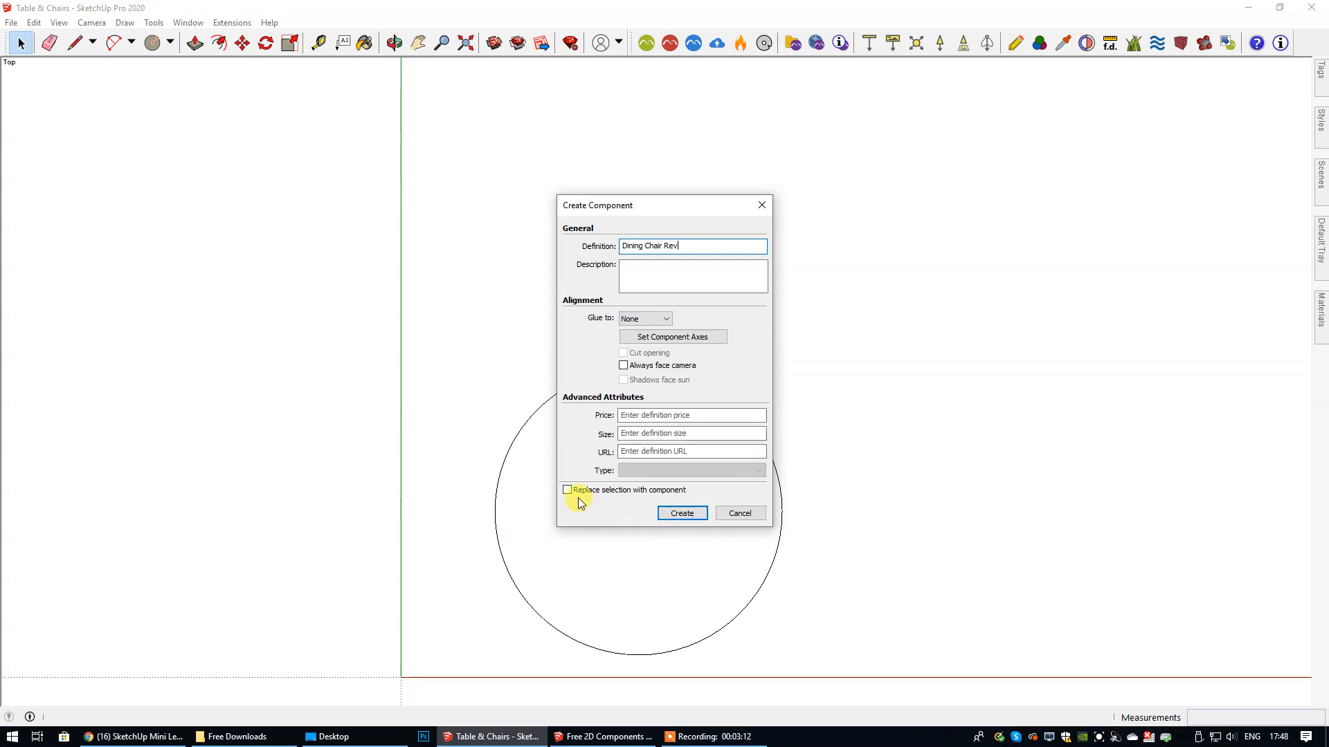
click(567, 490)
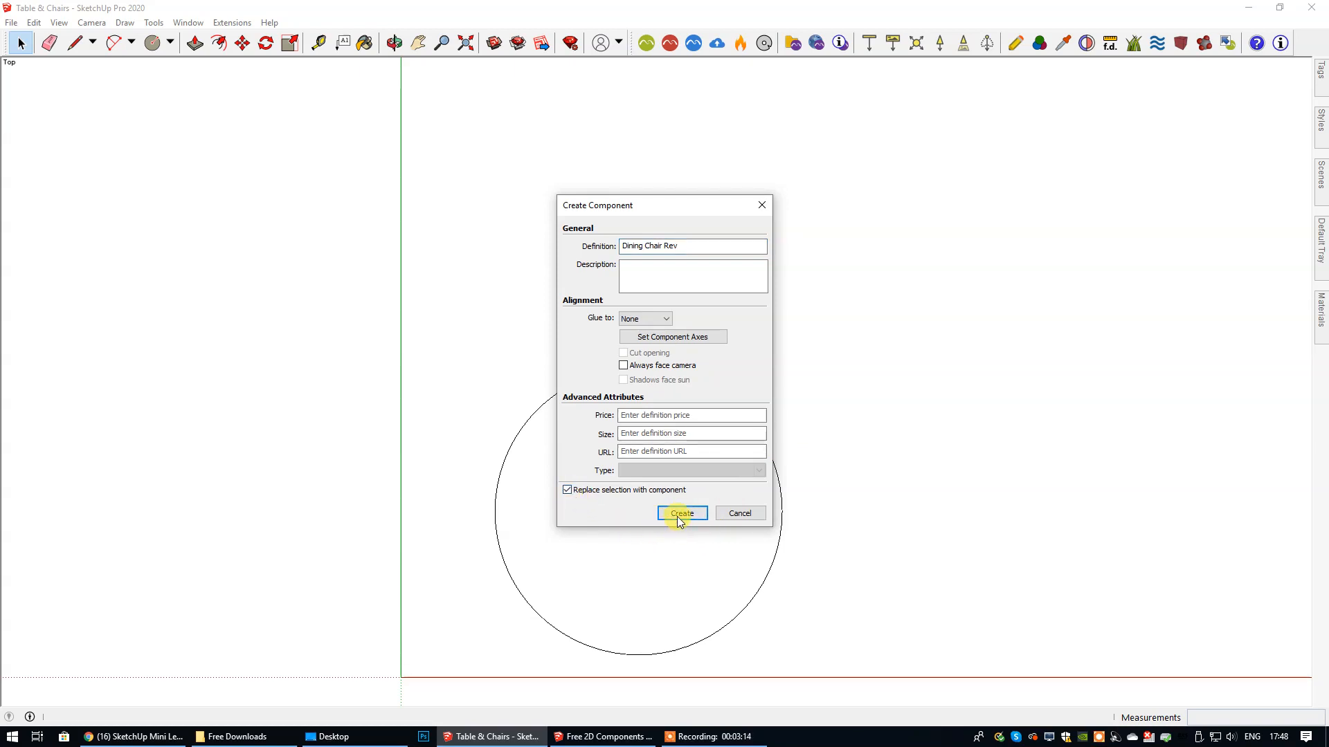
click(681, 514)
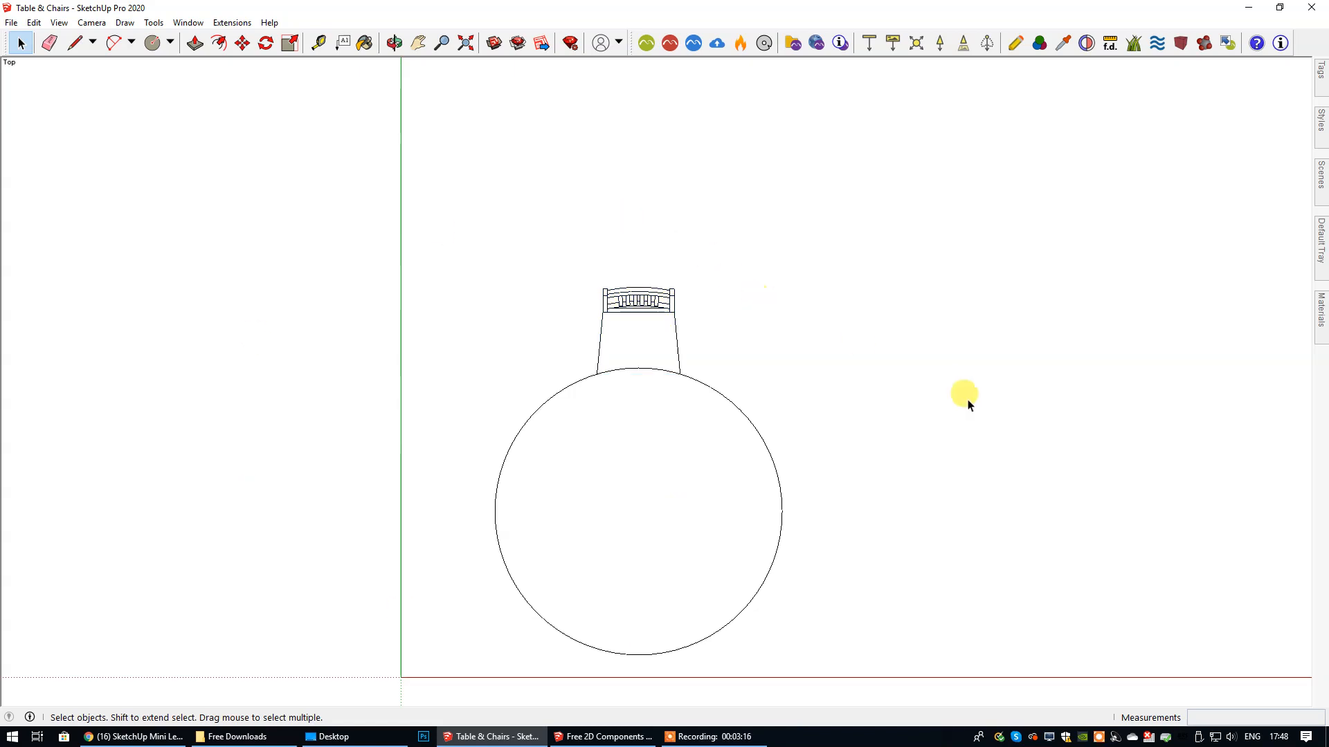
mouse_move(743, 318)
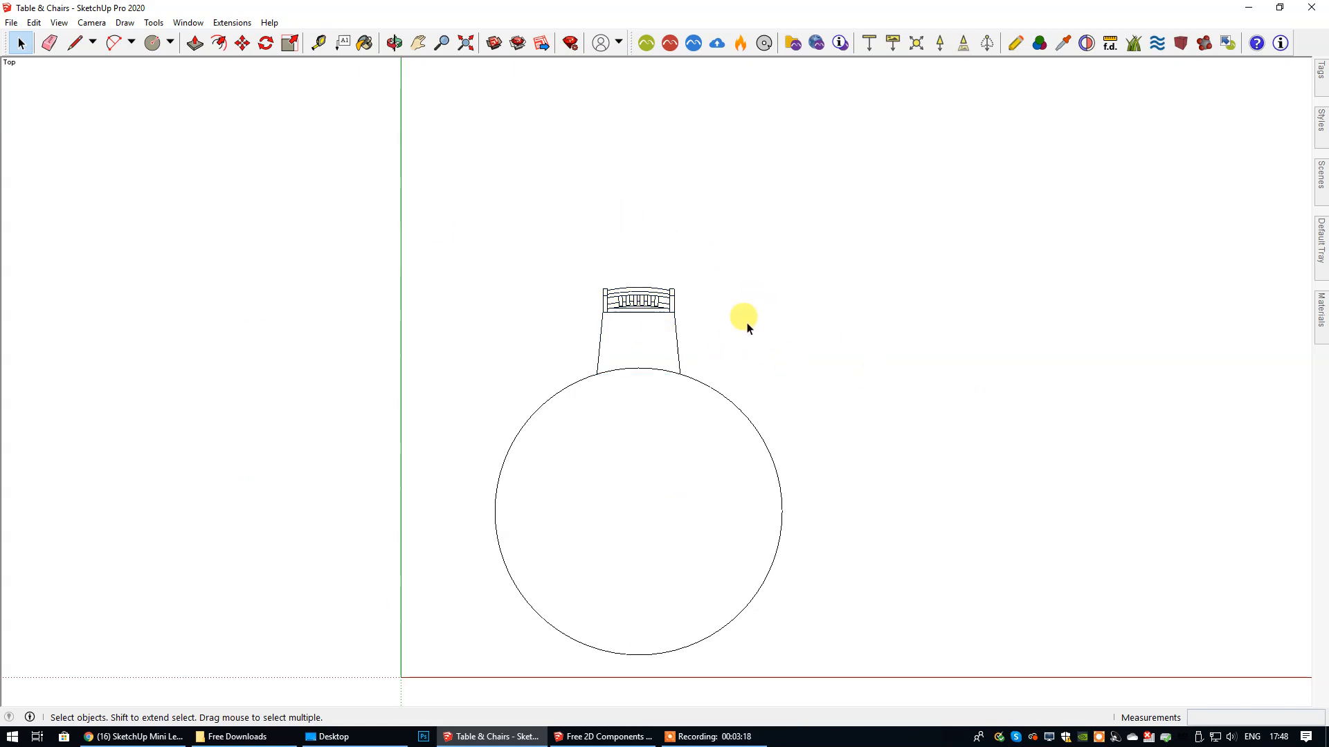
Shift the table and chair up in view and select the new chair component.
click(636, 331)
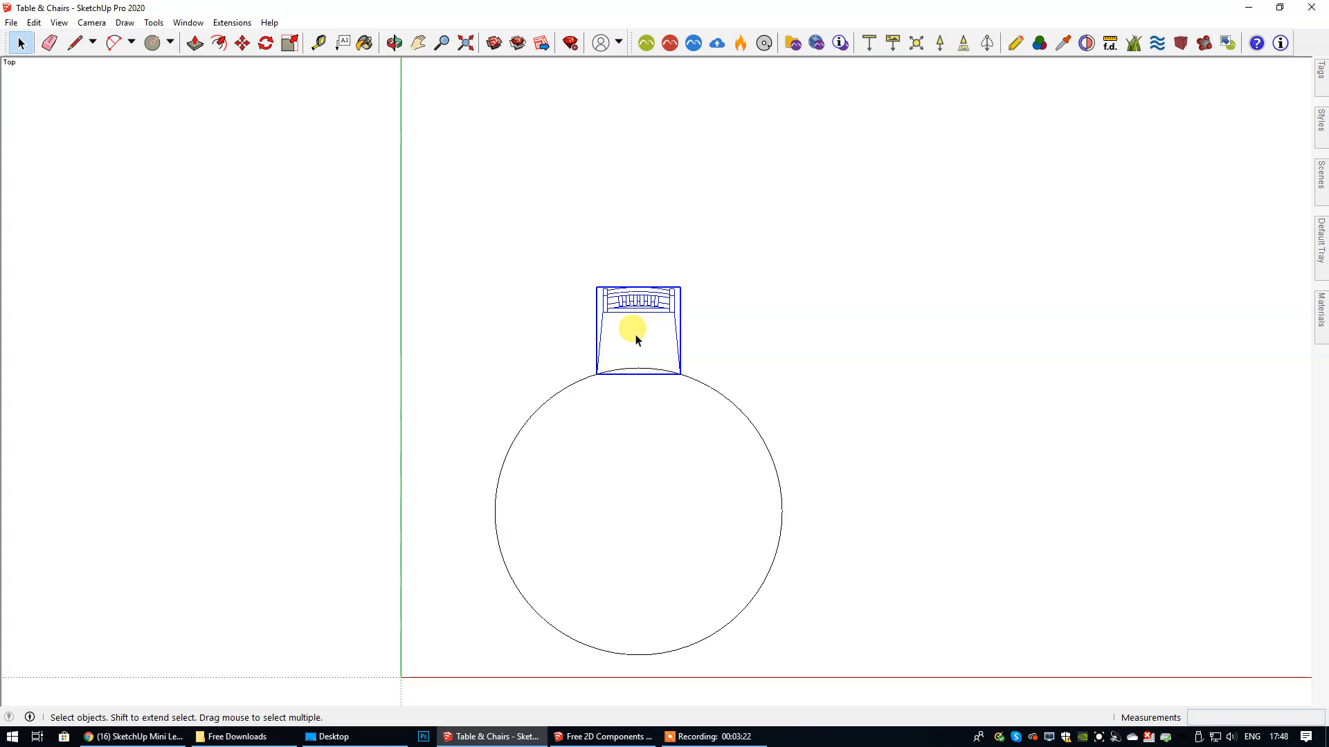
mouse_move(656, 206)
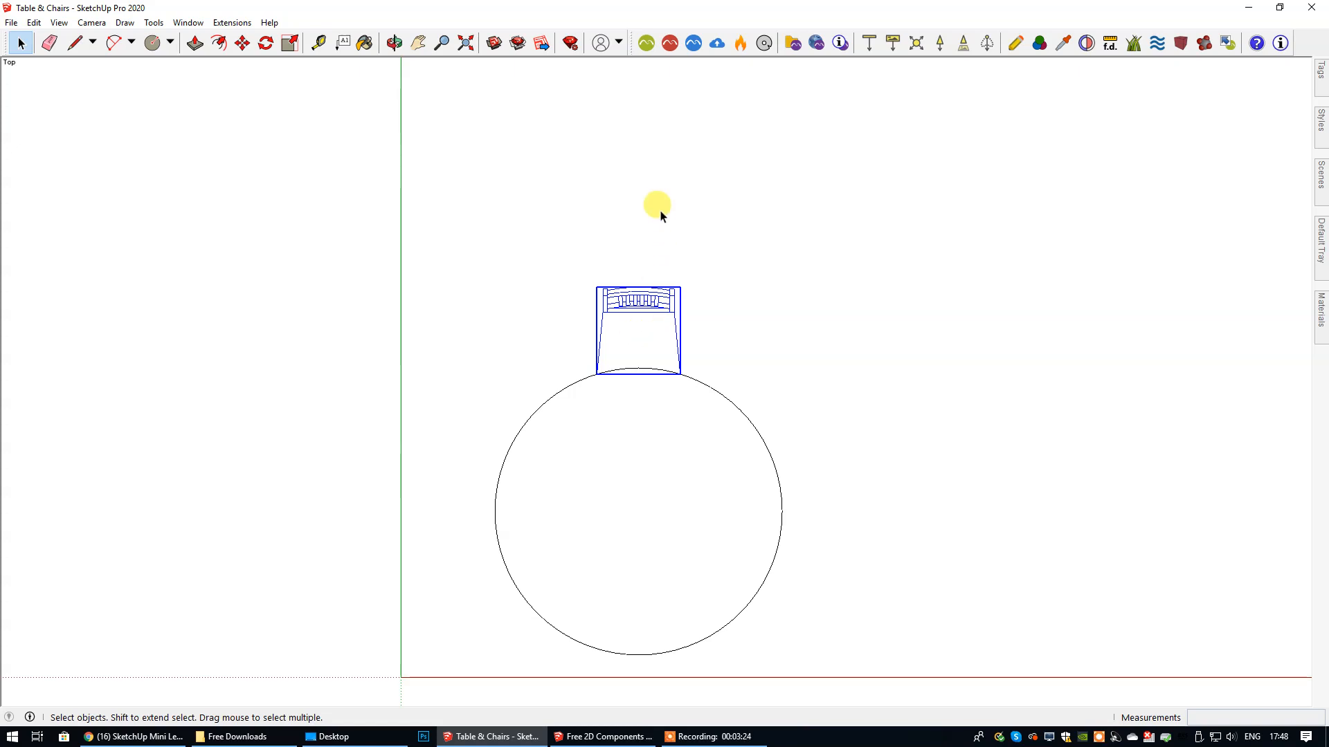
click(418, 43)
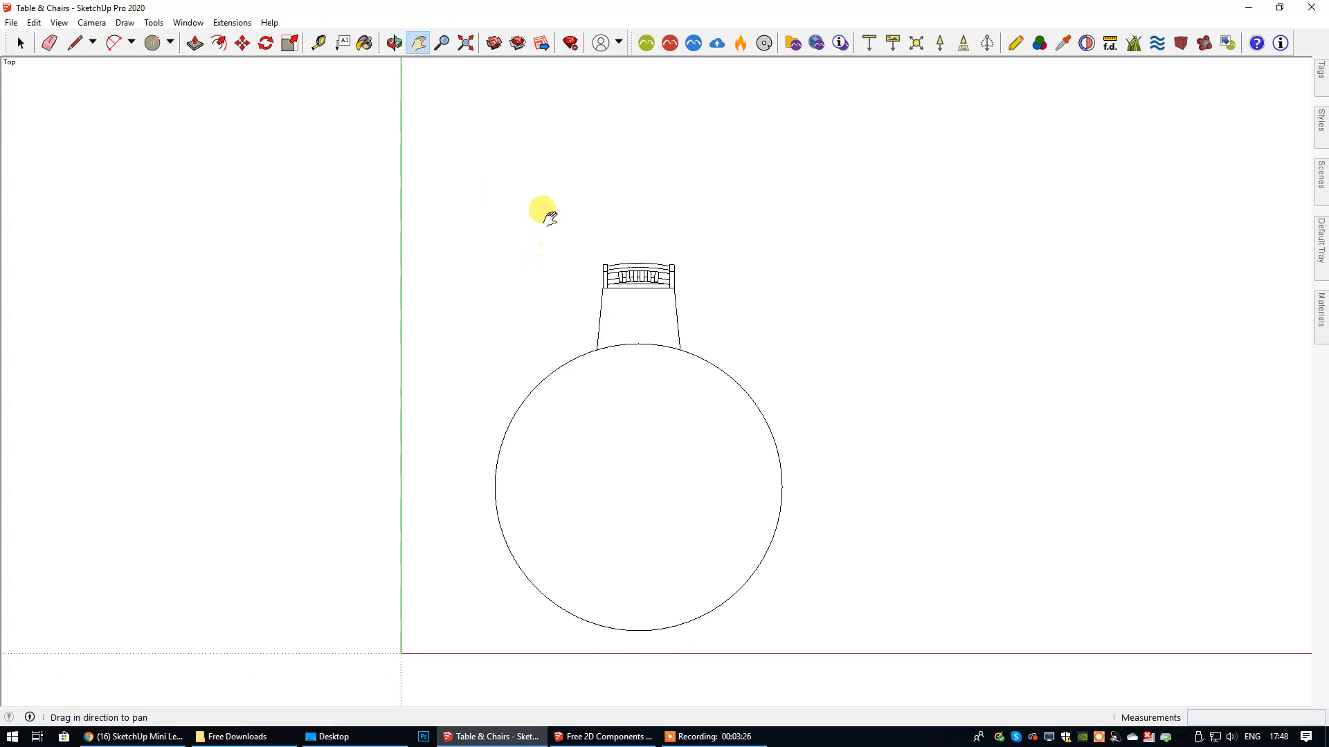
click(18, 43)
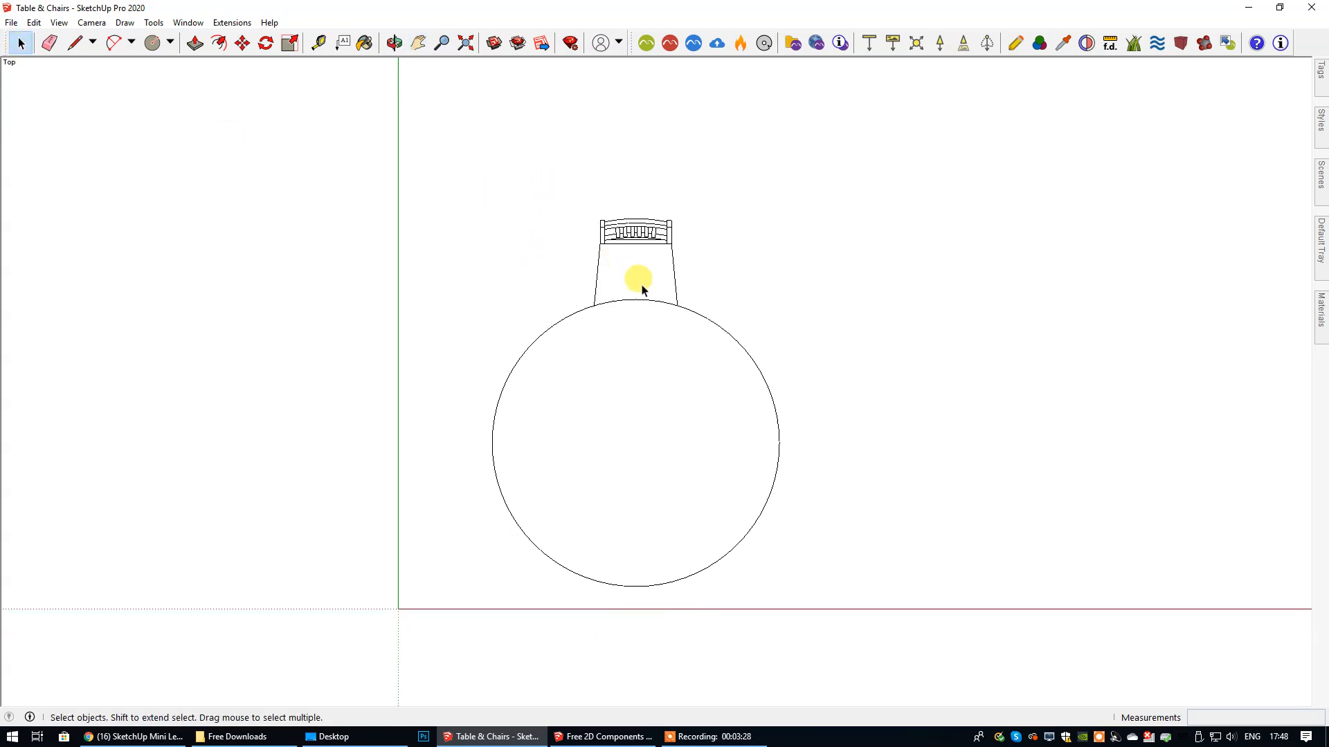
mouse_move(641, 265)
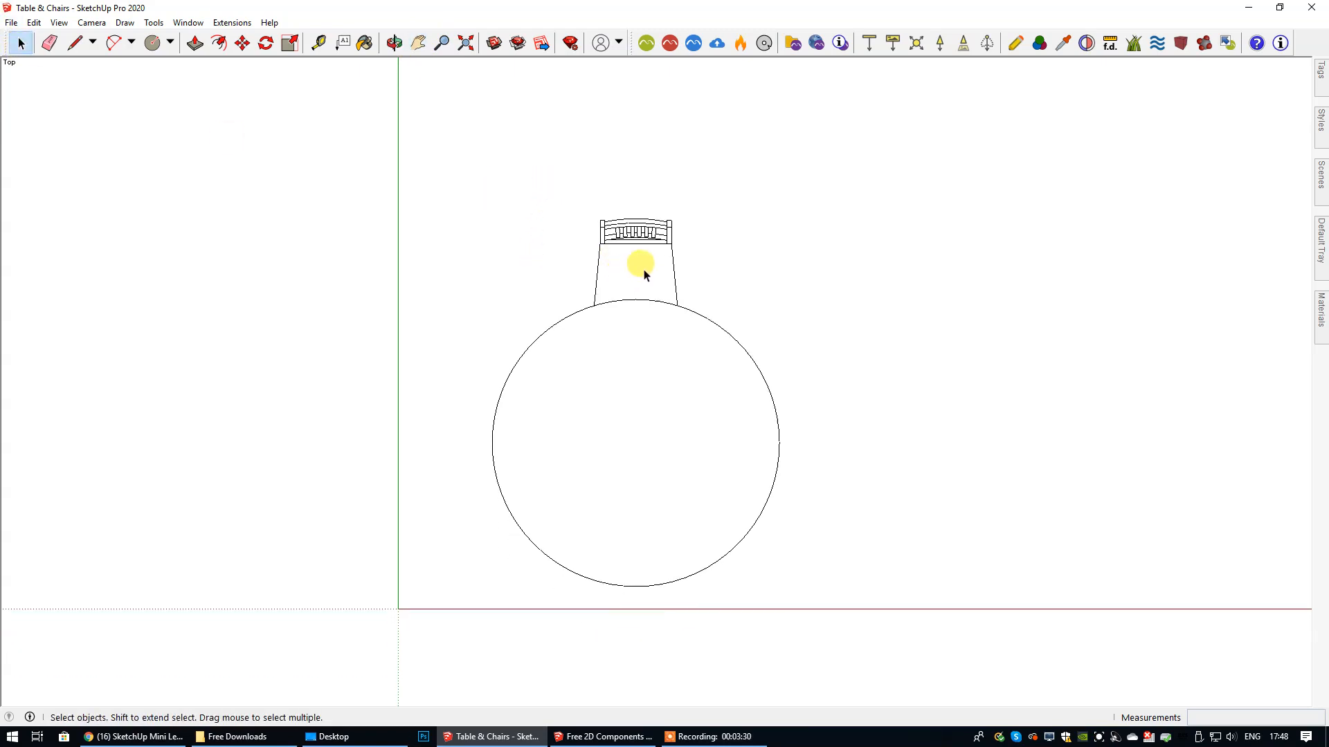
mouse_move(724, 322)
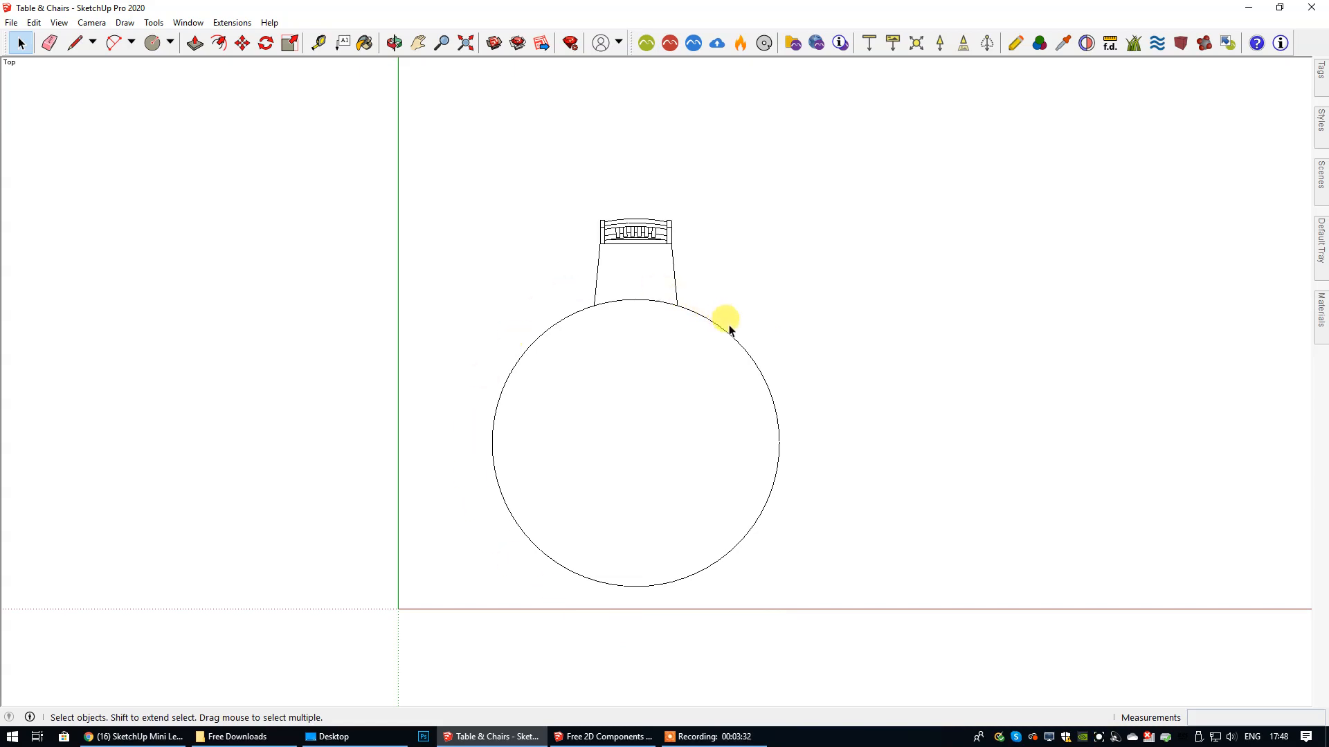
click(624, 270)
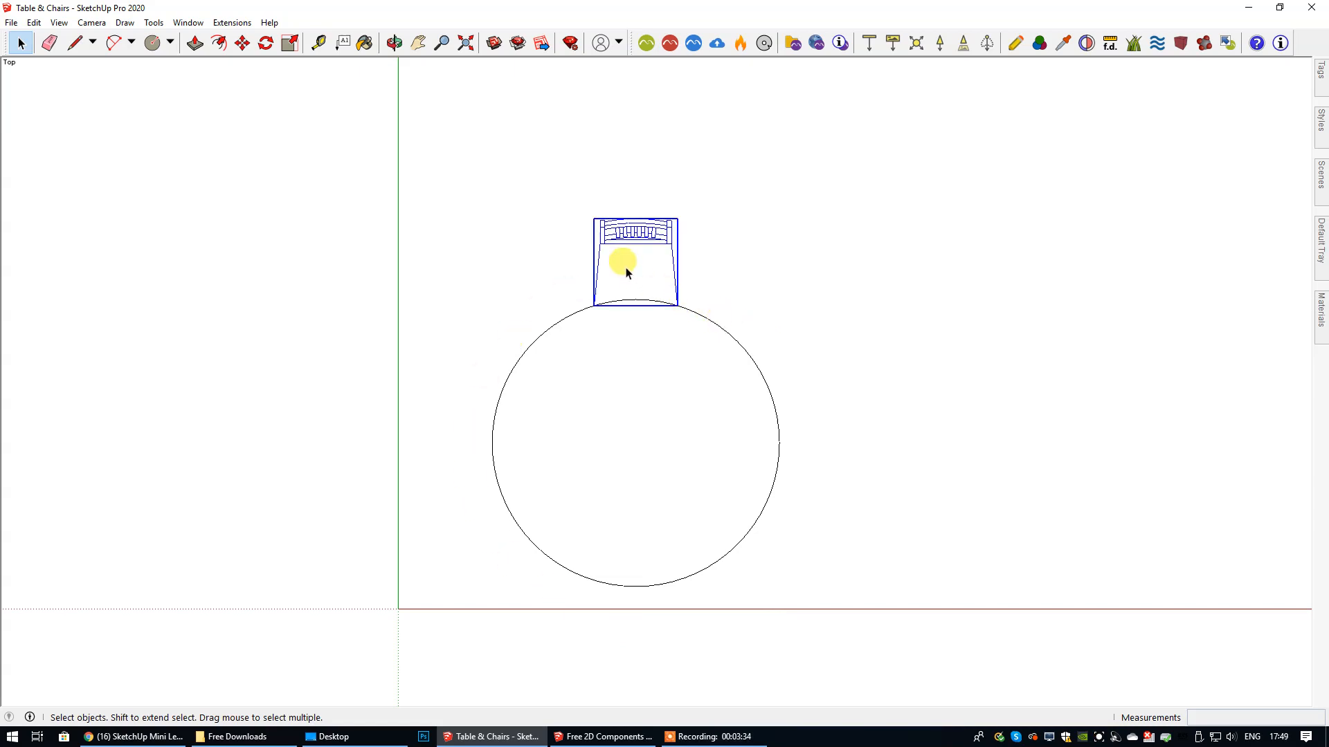
click(264, 43)
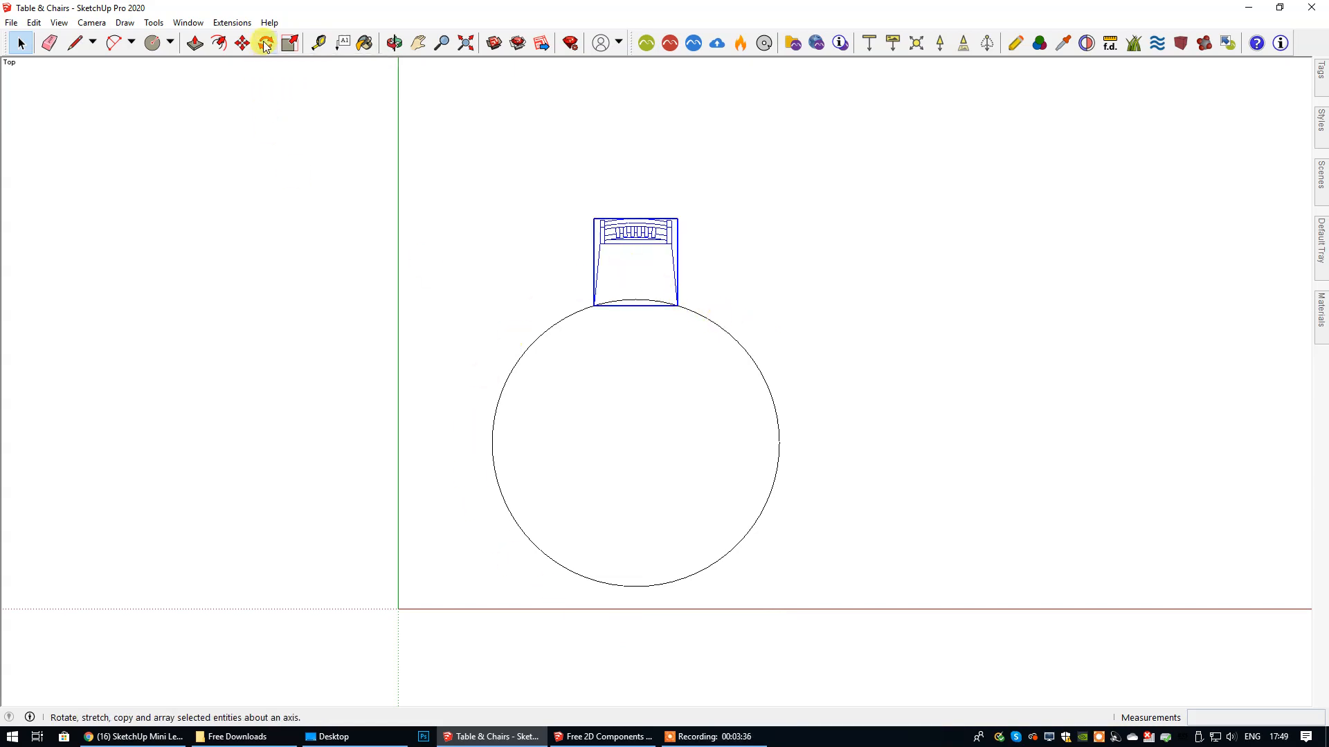
Rotate-copy the chair about the table centre, 360 /6, for six evenly spaced chairs.
click(266, 43)
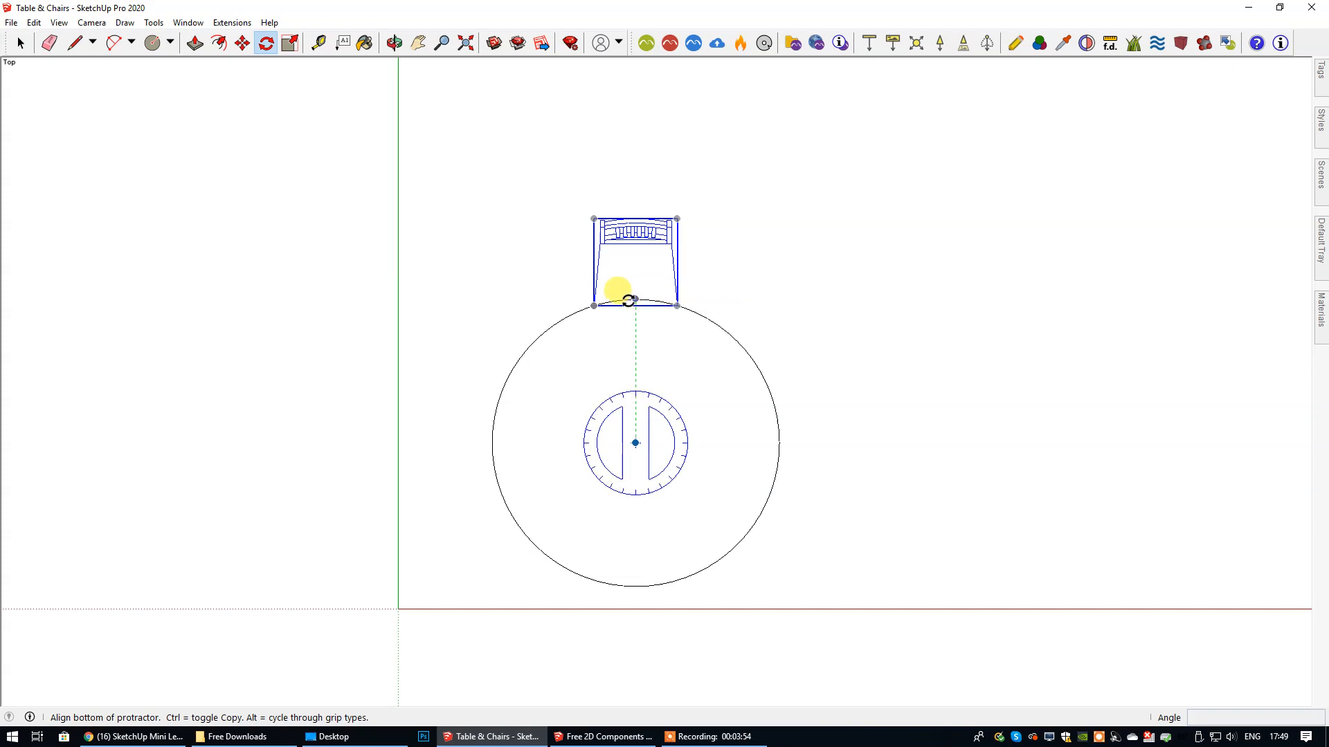
mouse_move(634, 301)
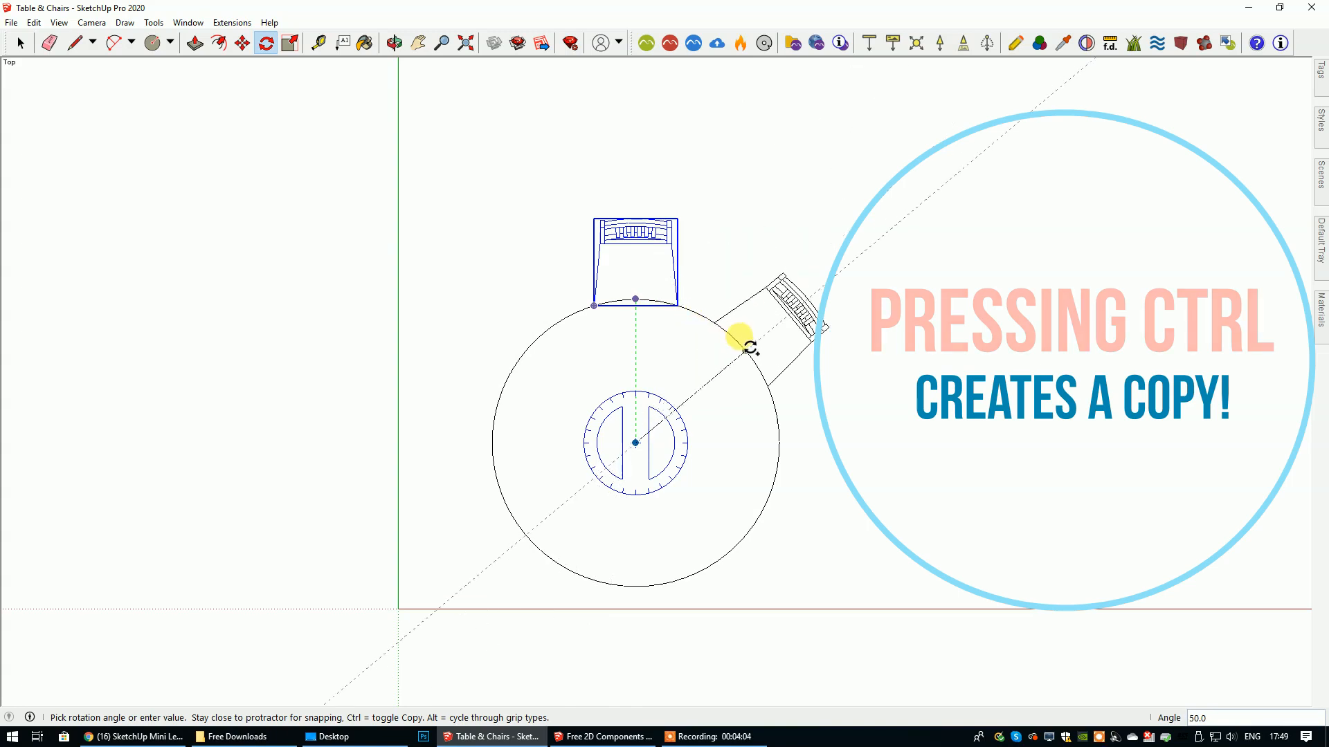
mouse_move(768, 422)
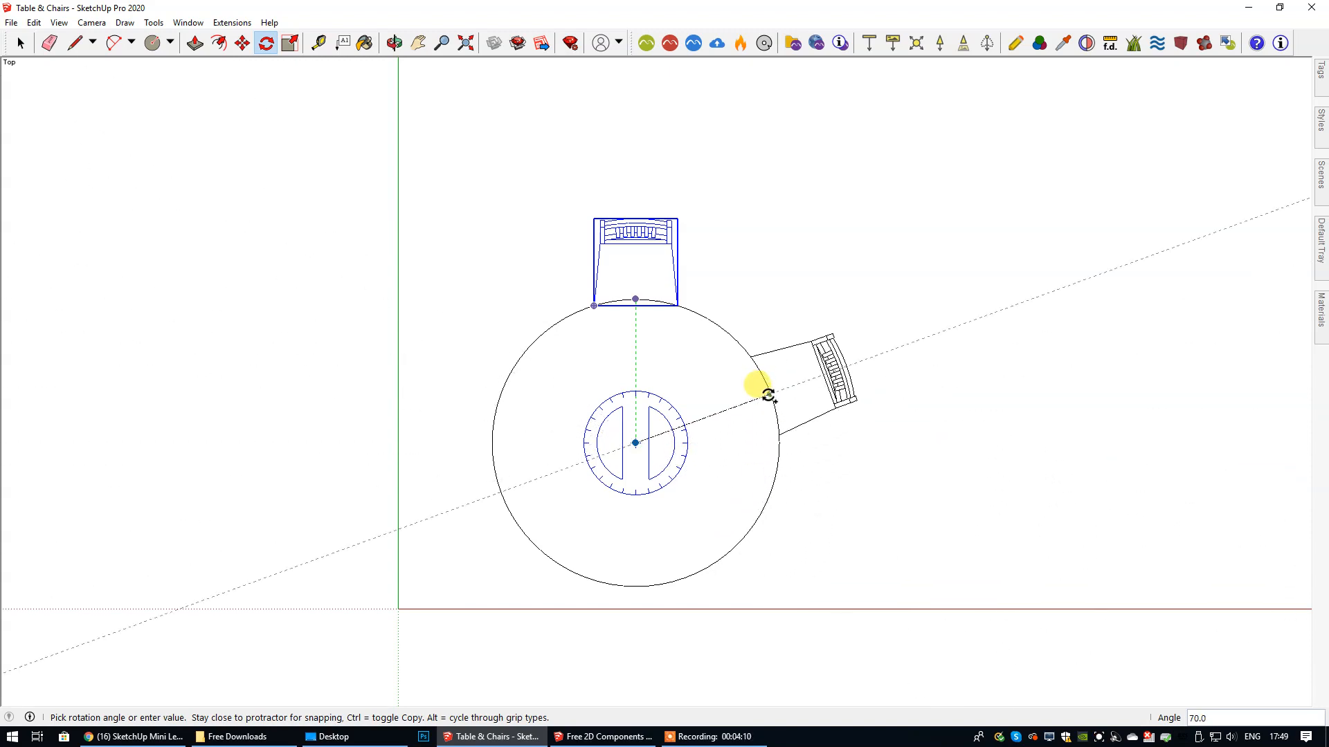
mouse_move(763, 500)
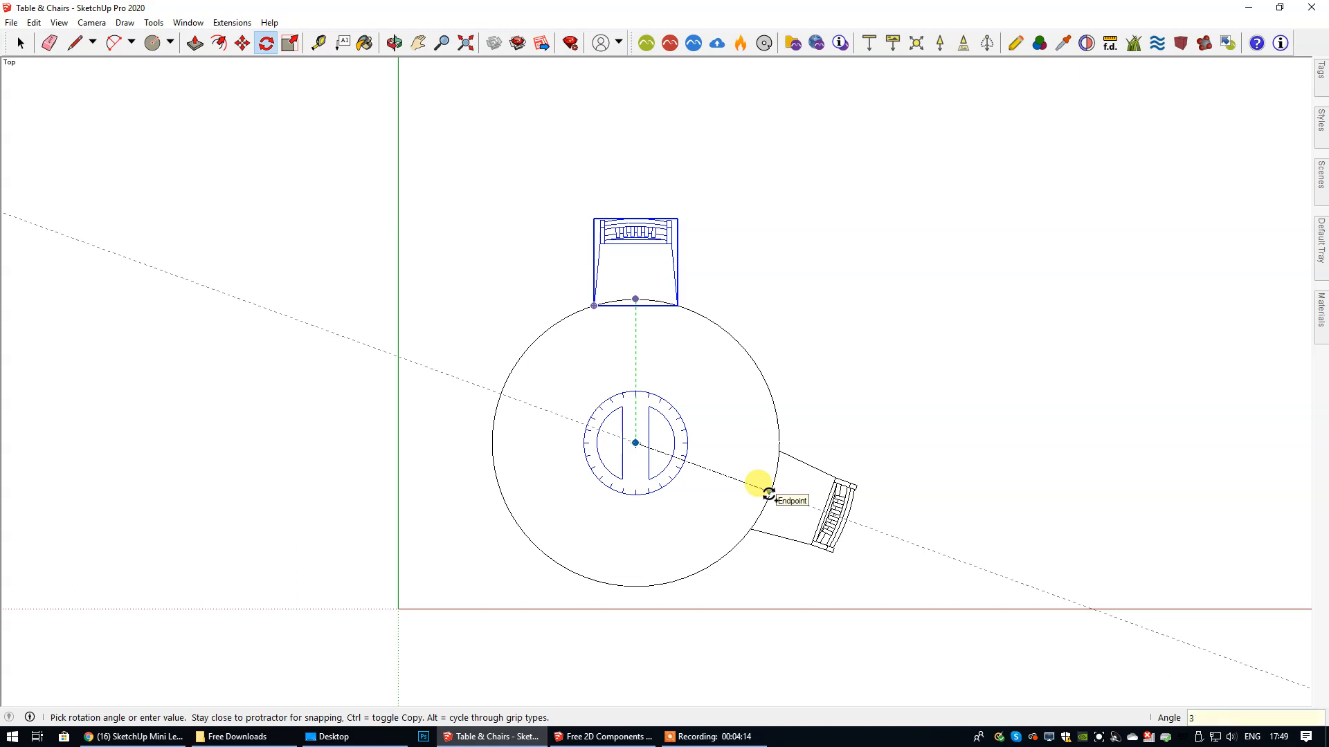
text(360)
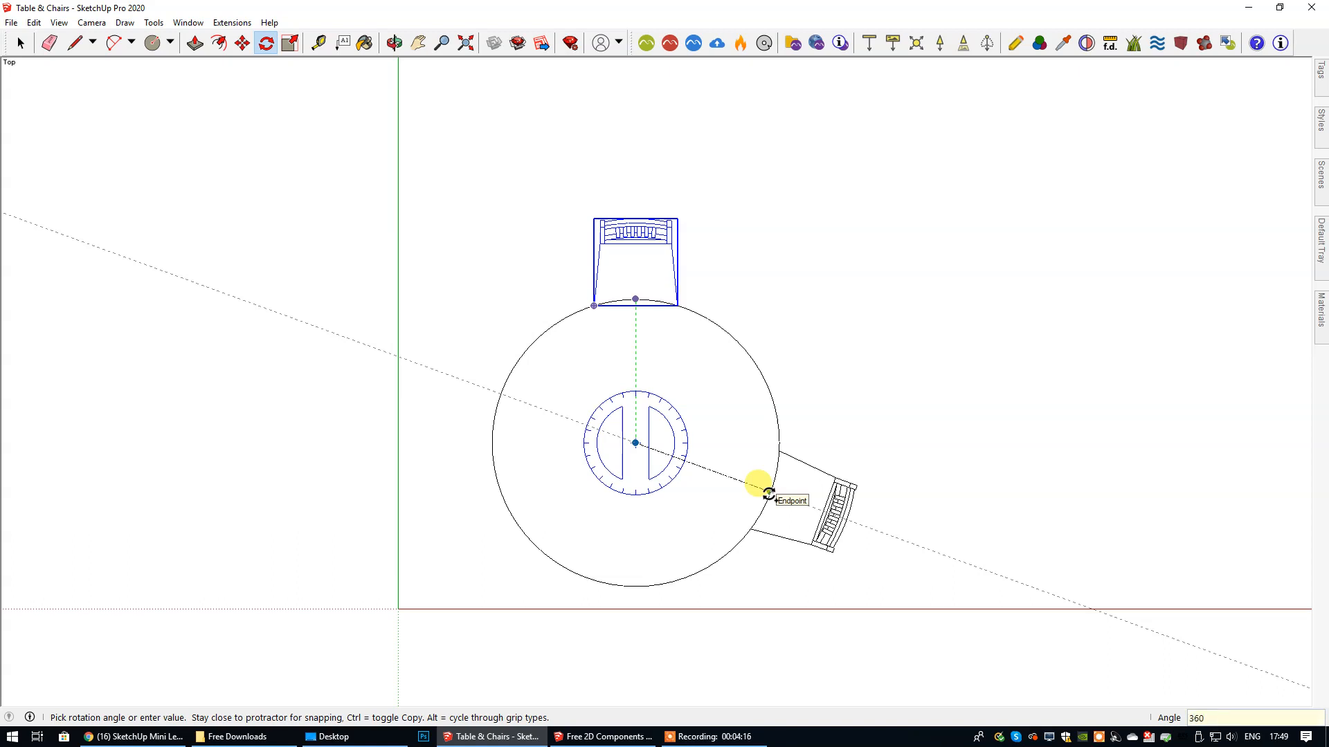
click(767, 493)
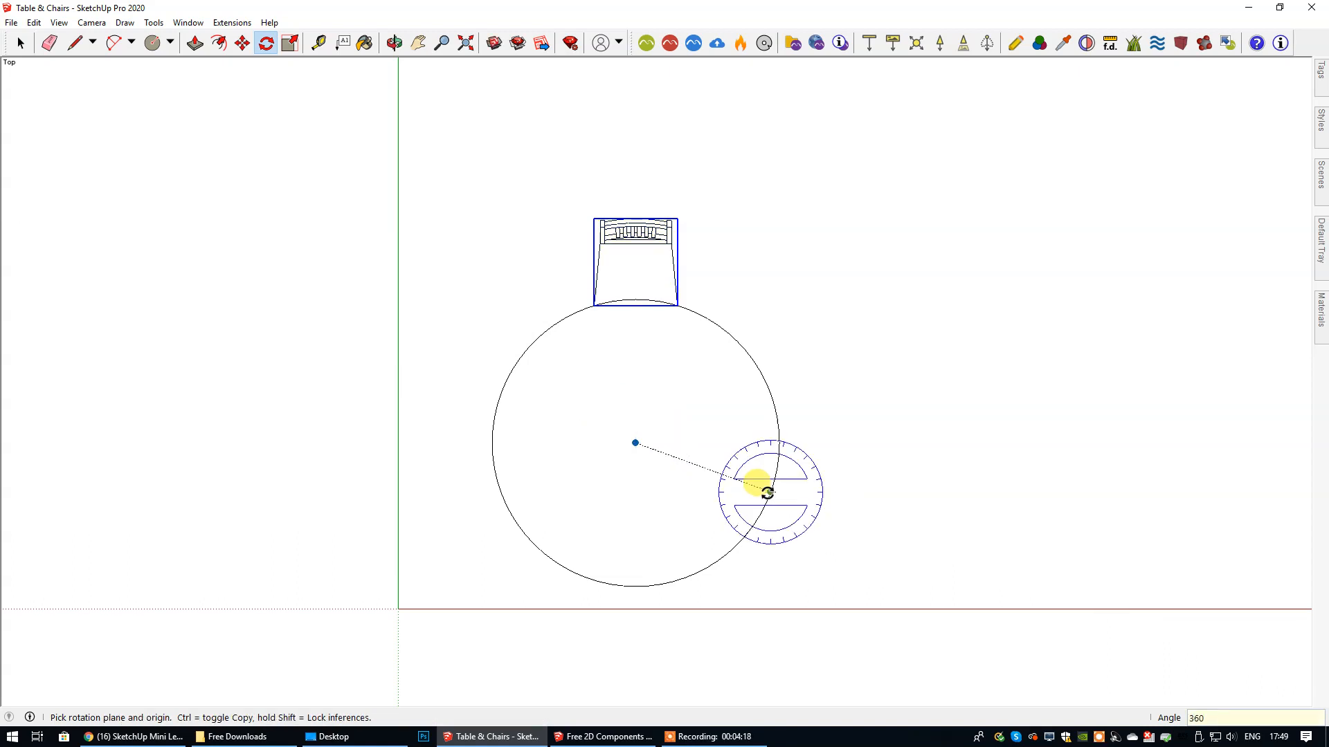
mouse_move(765, 492)
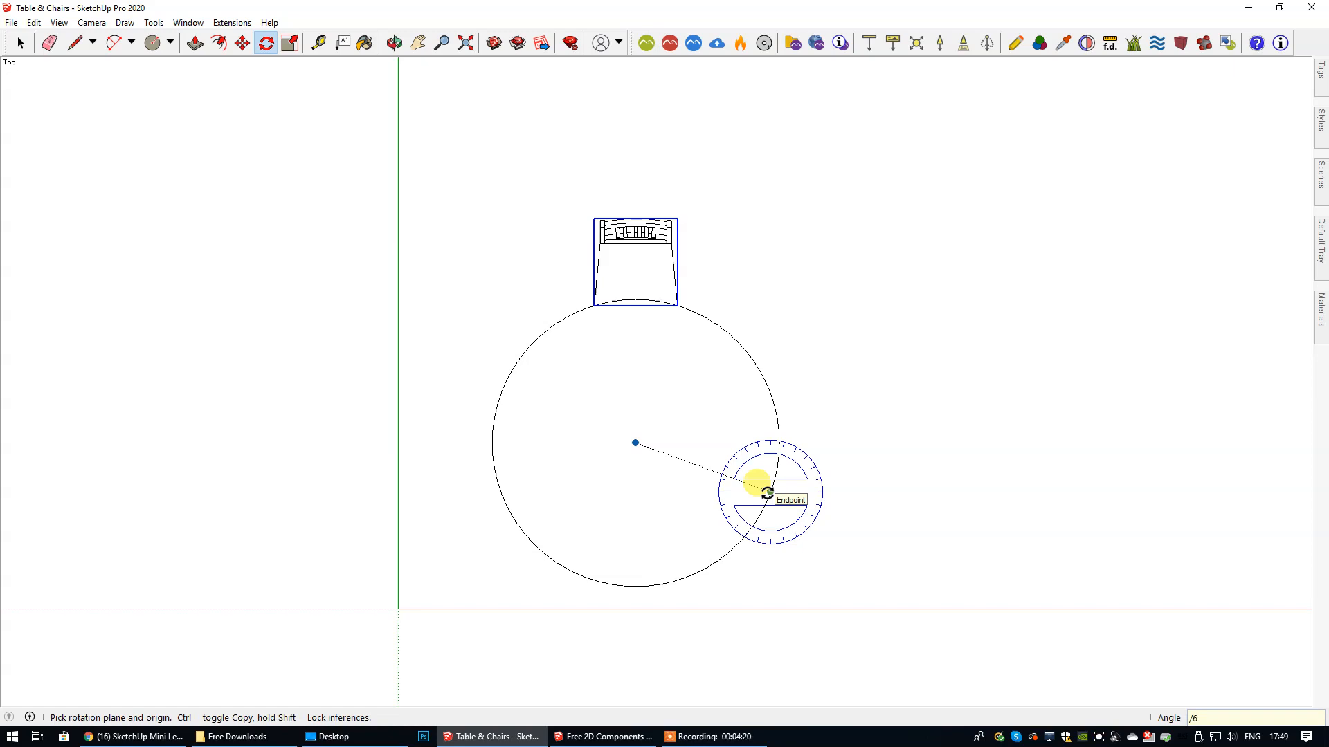
click(765, 491)
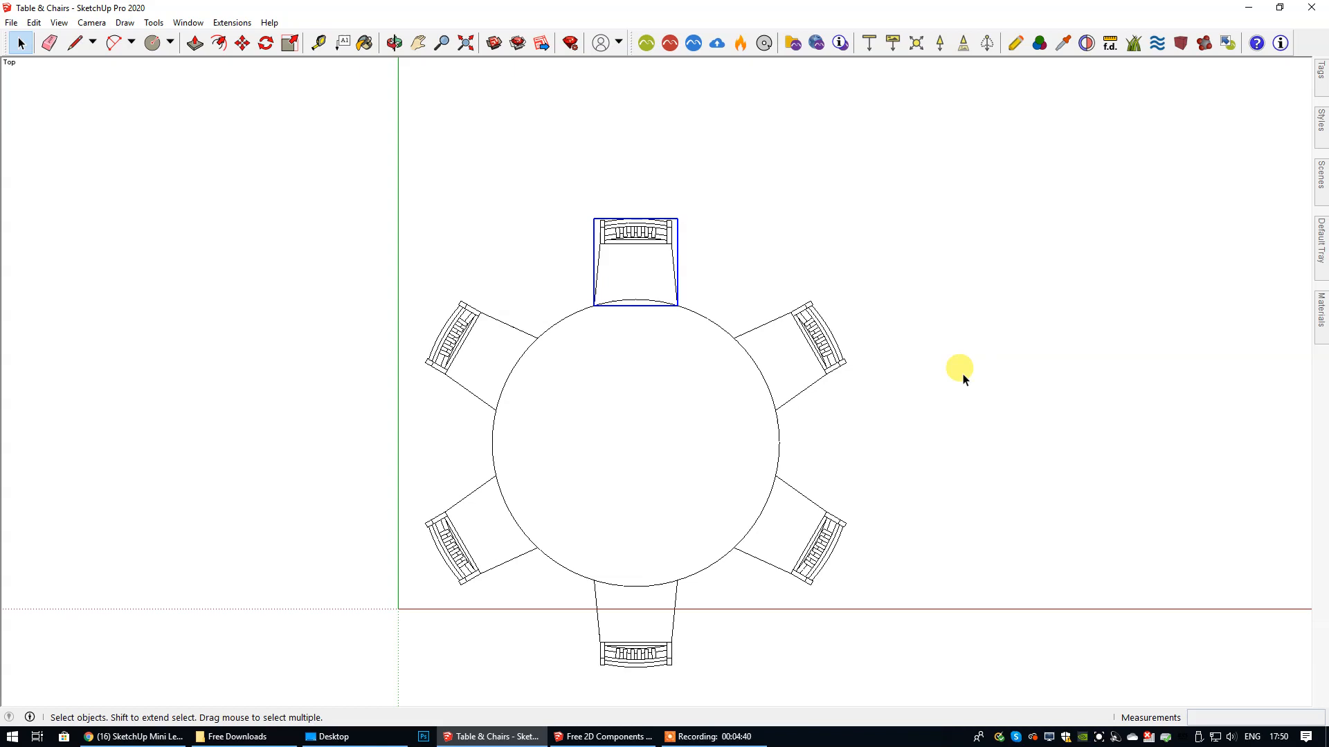
mouse_move(627, 309)
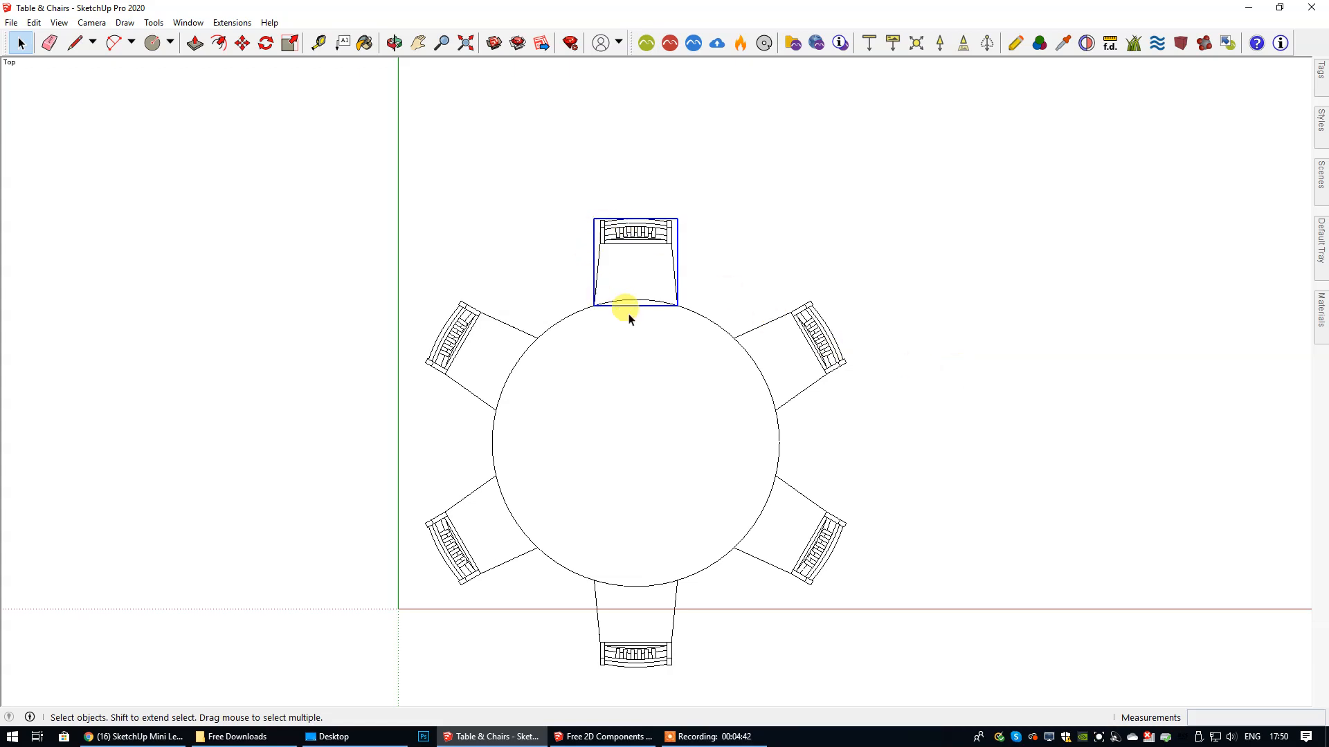
mouse_move(667, 292)
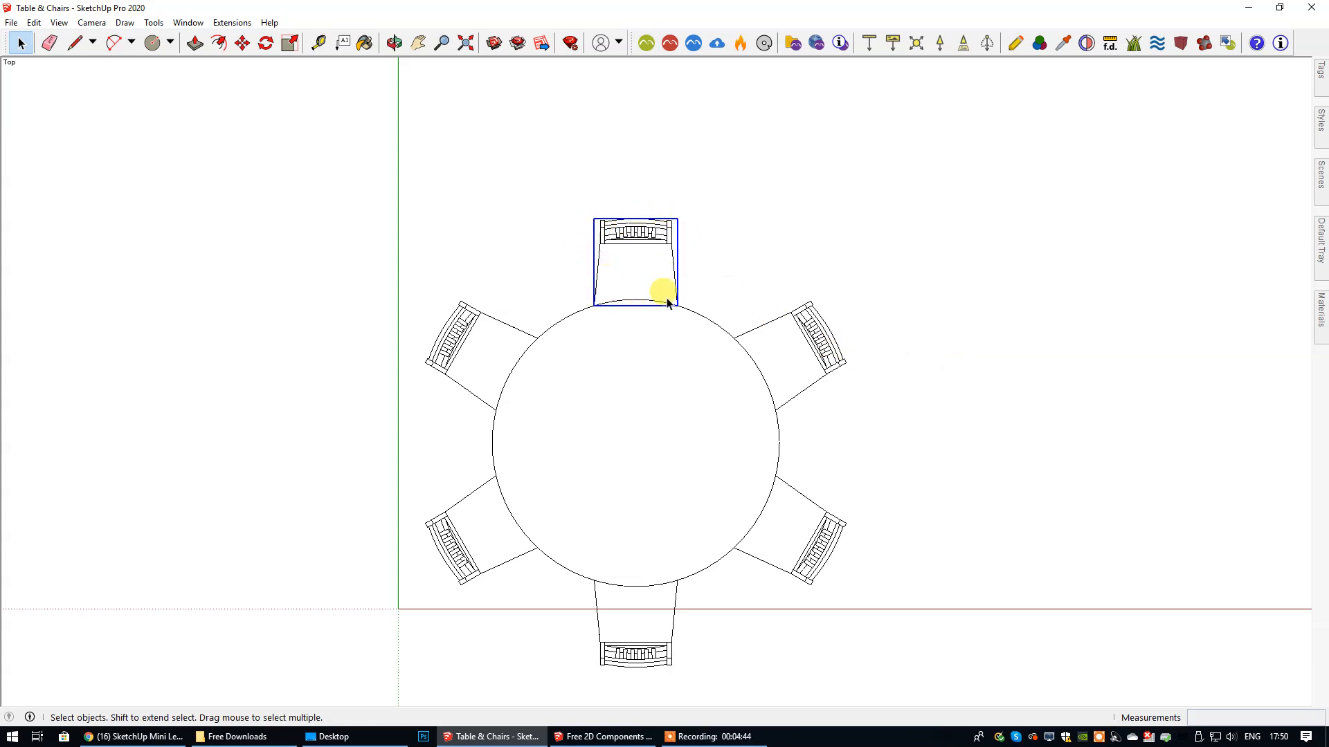
mouse_move(634, 237)
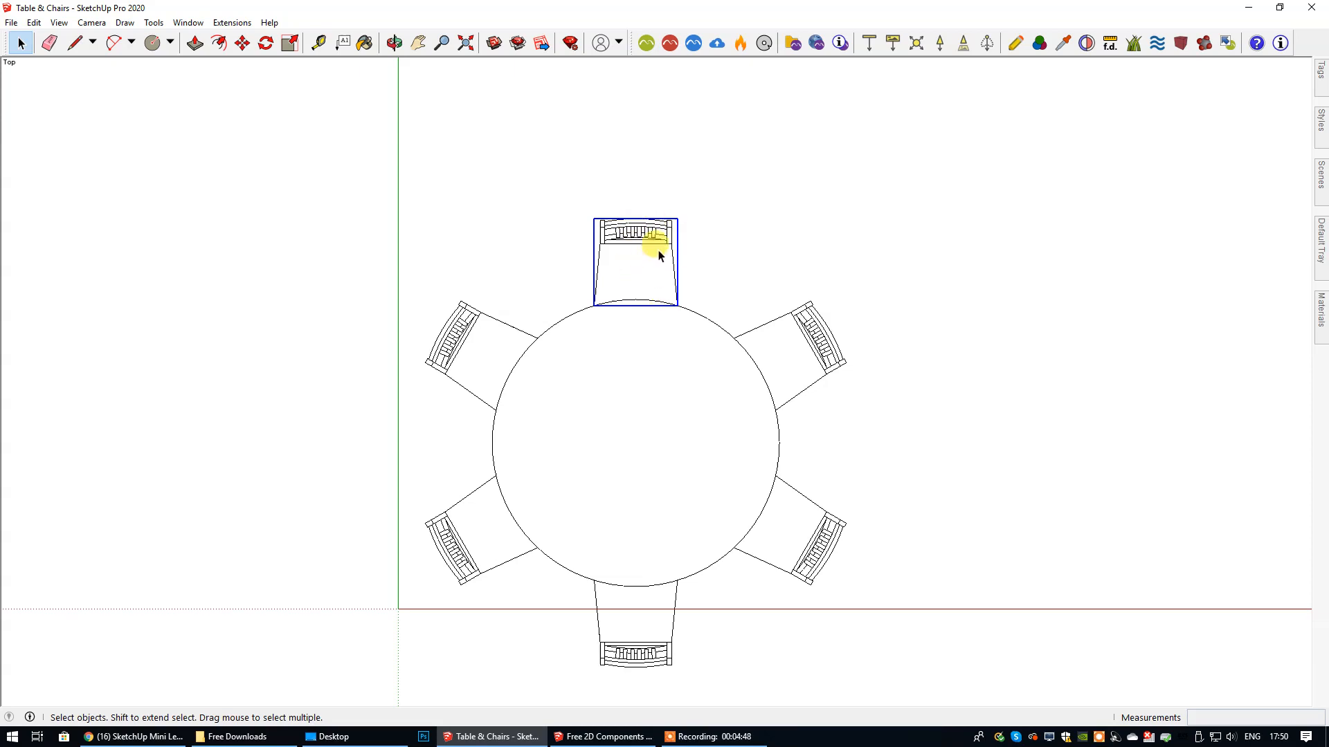
mouse_move(683, 267)
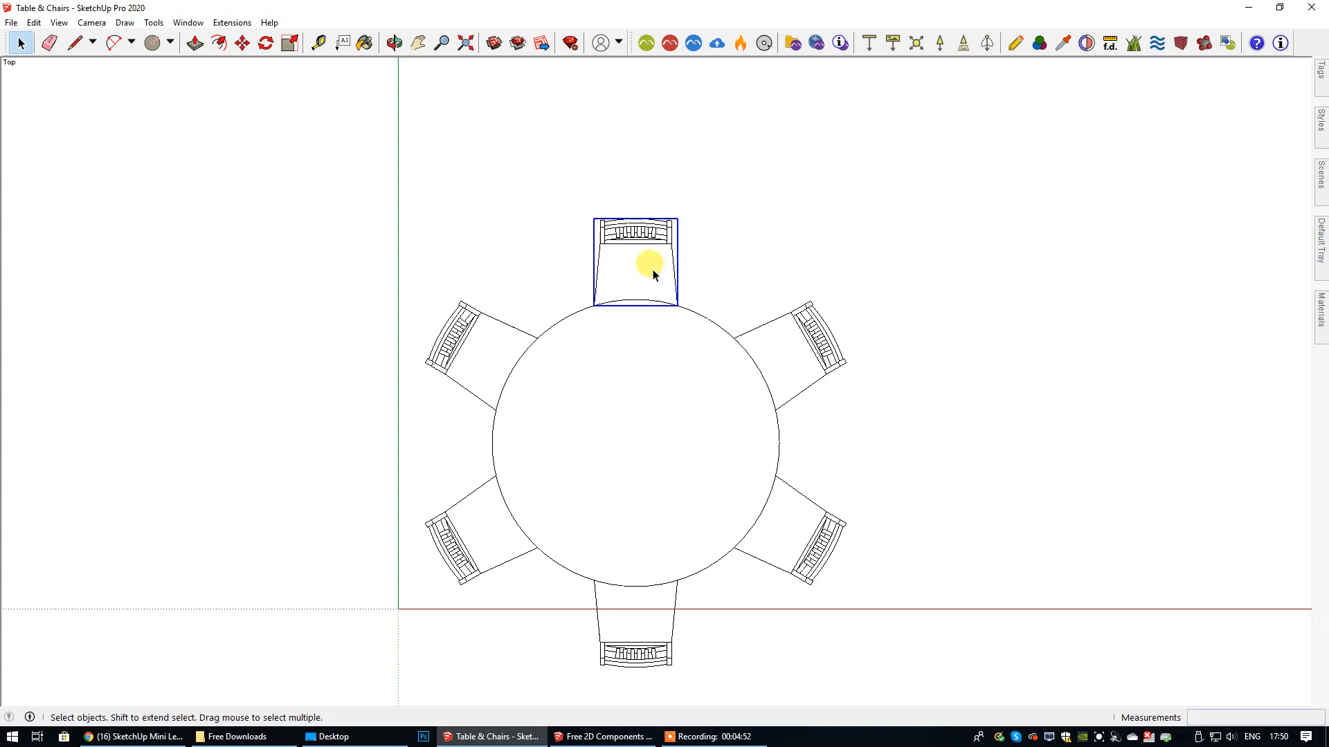
mouse_move(644, 267)
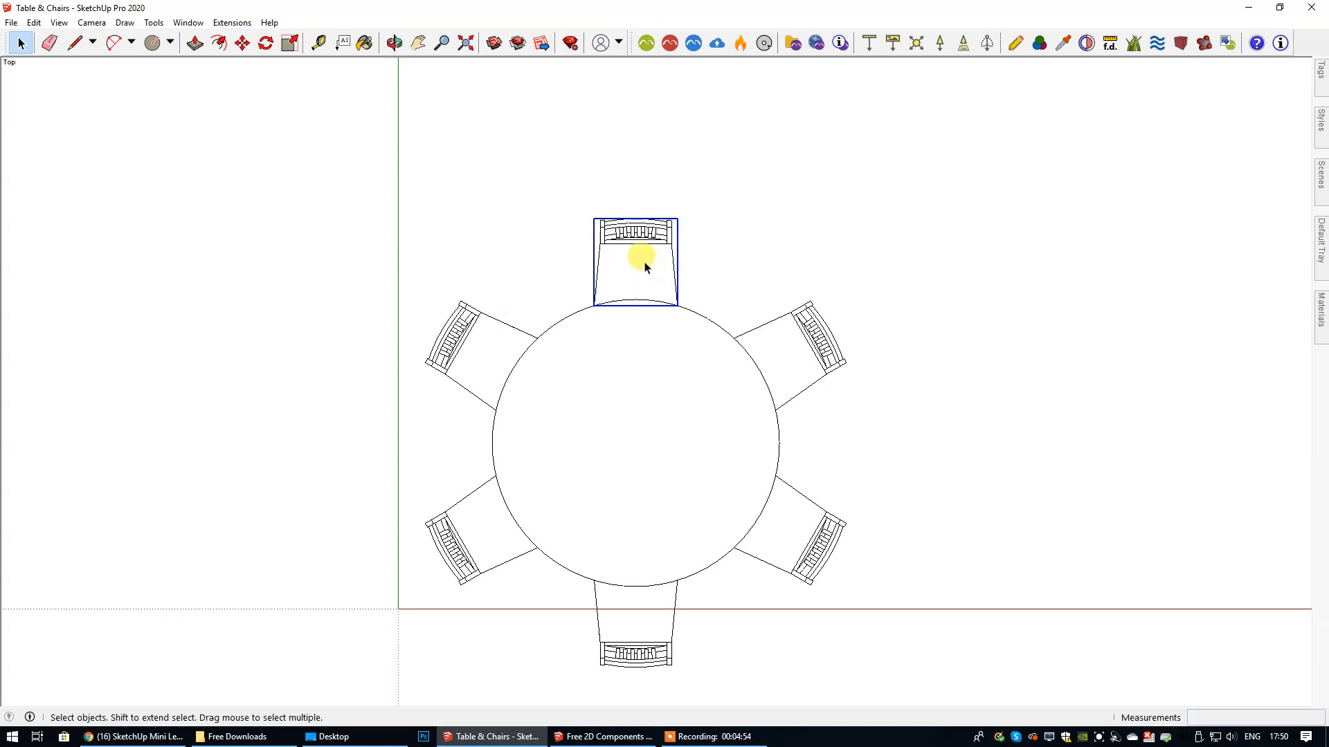
mouse_move(652, 276)
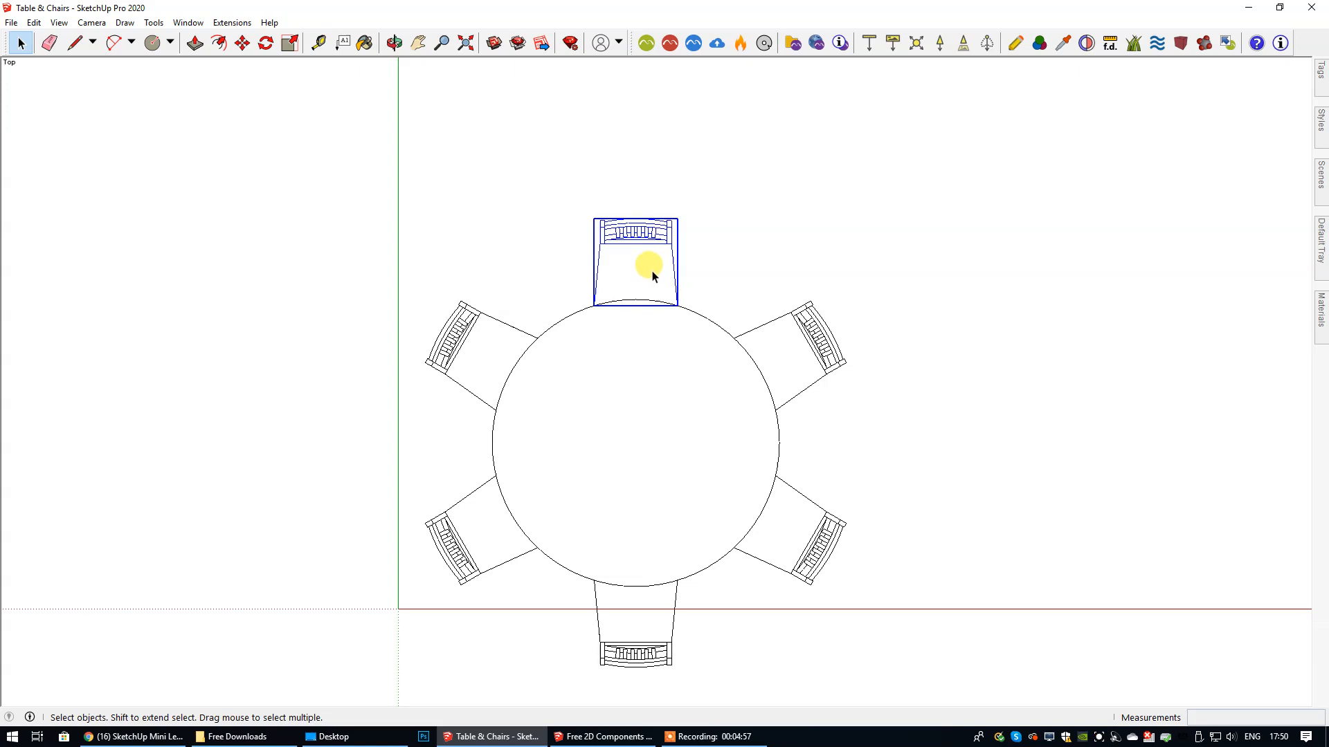
click(33, 22)
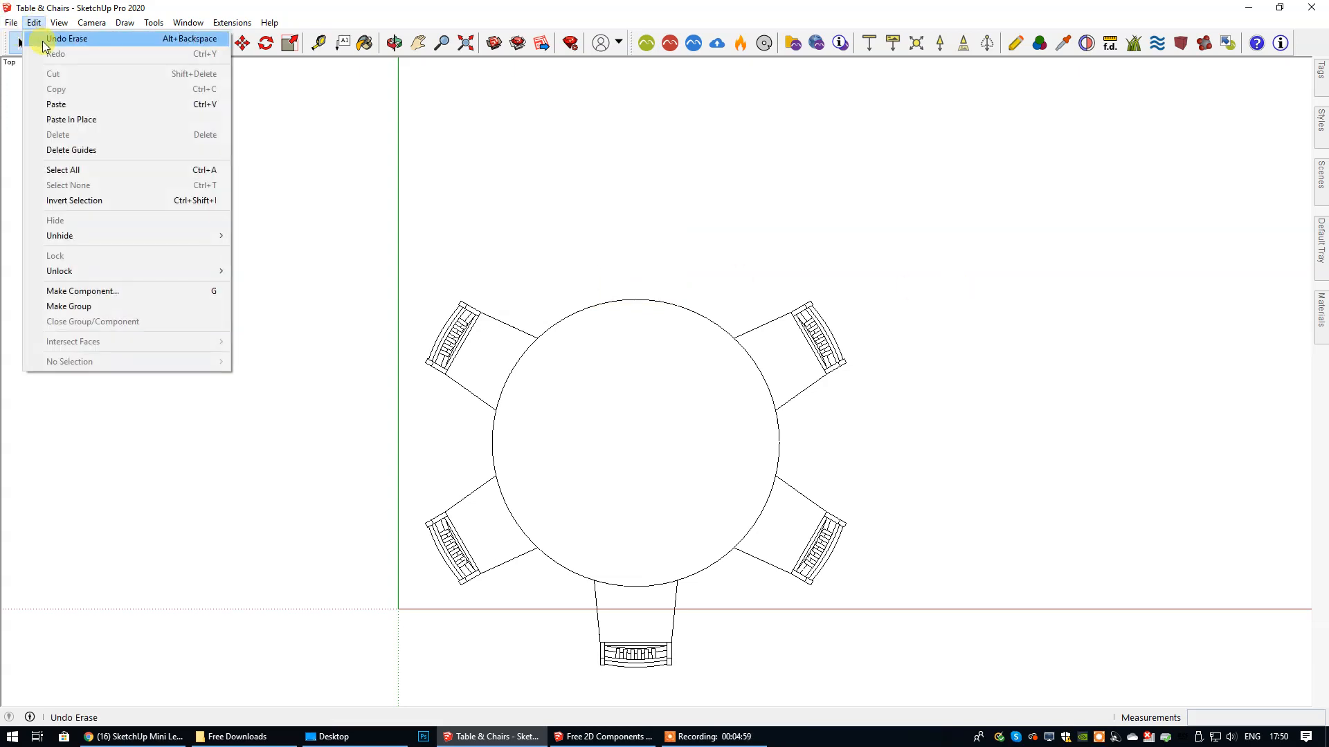
click(65, 39)
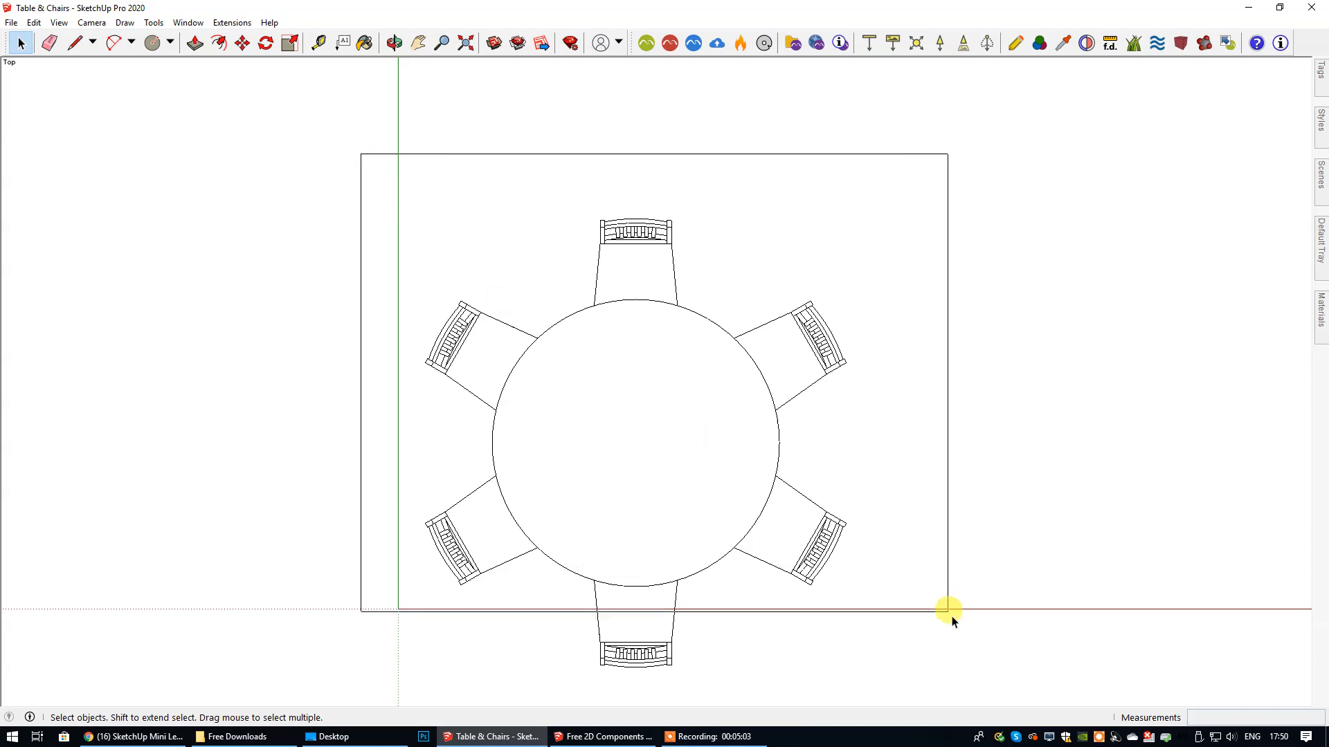
Make the table and six chairs a component named 'Table and Chairs 6'.
click(635, 415)
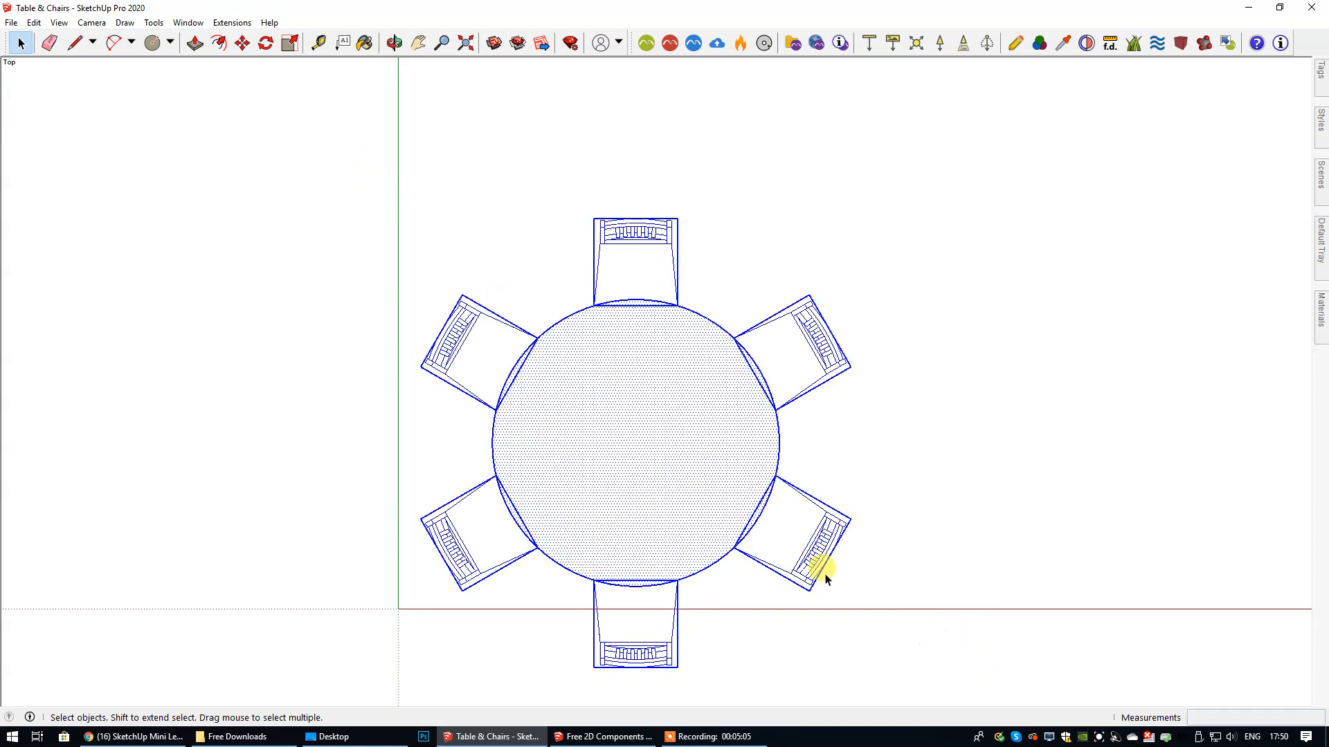
right_click(822, 578)
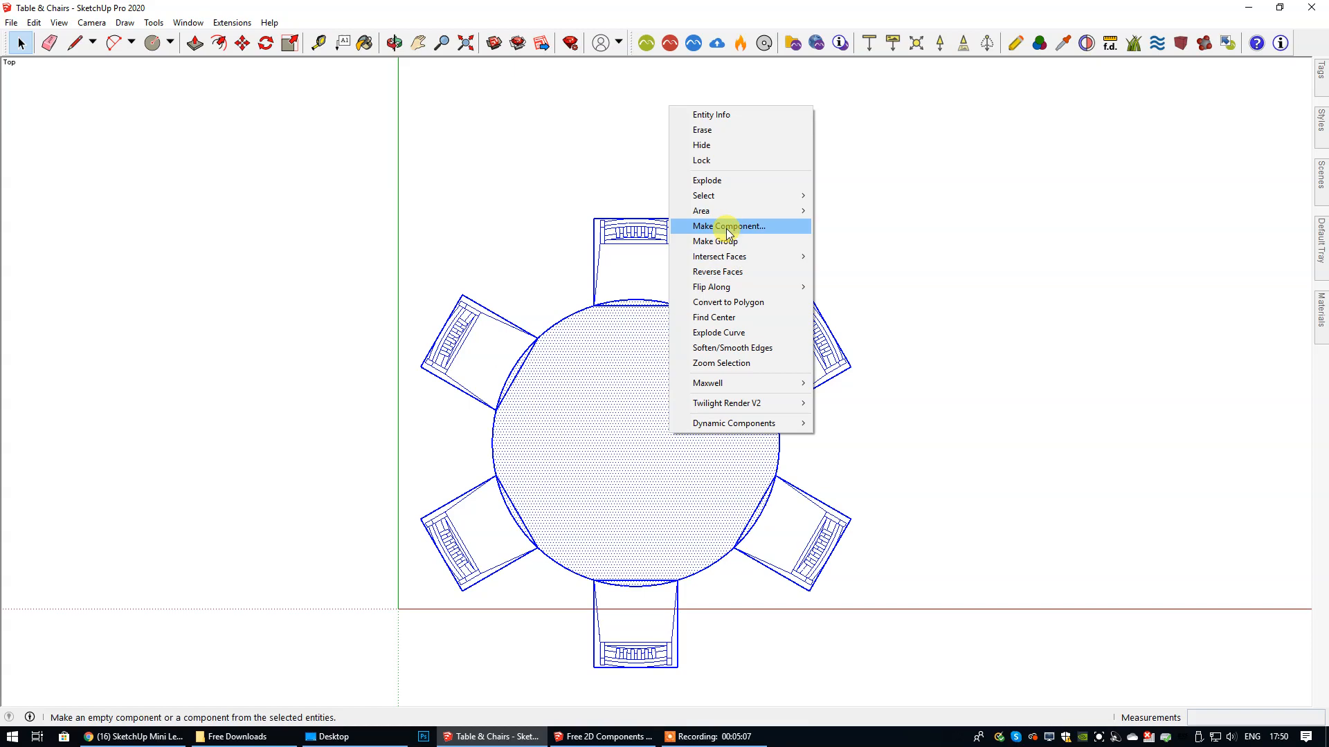
click(727, 225)
text(Table and C)
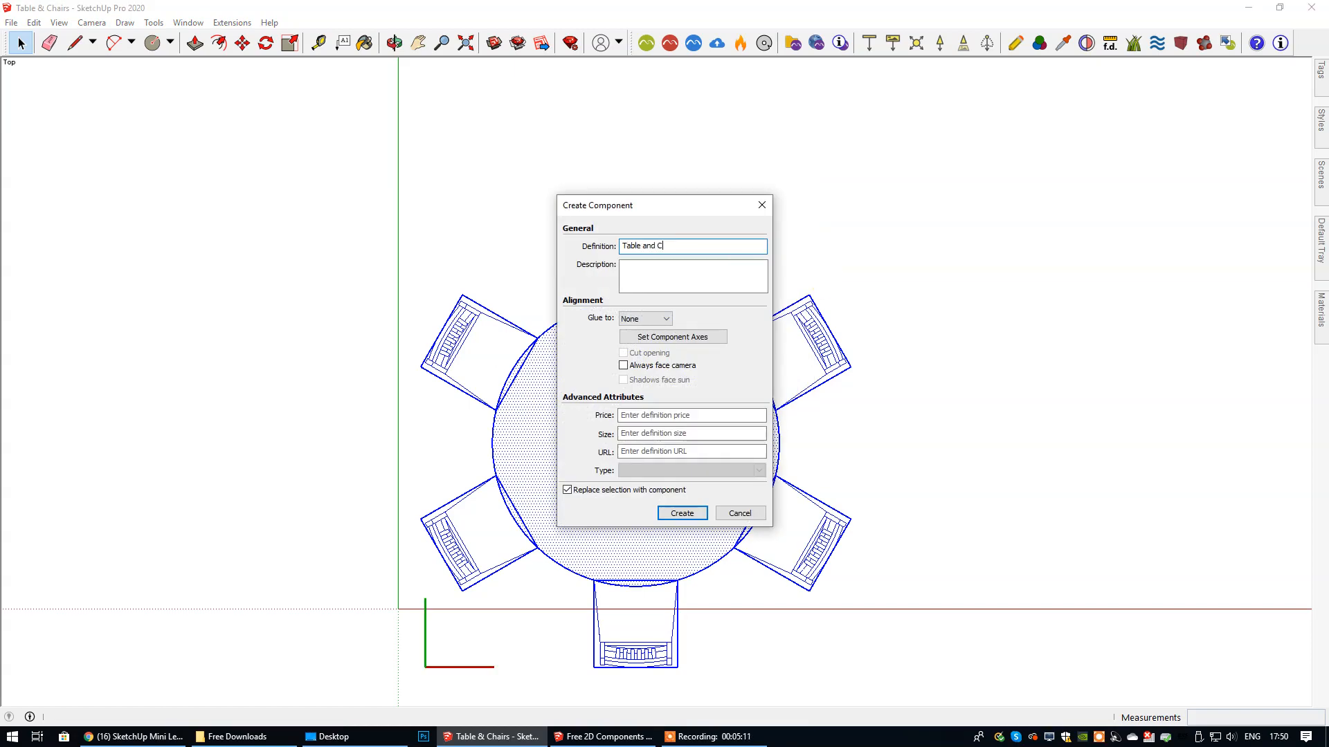
text(hairs 6)
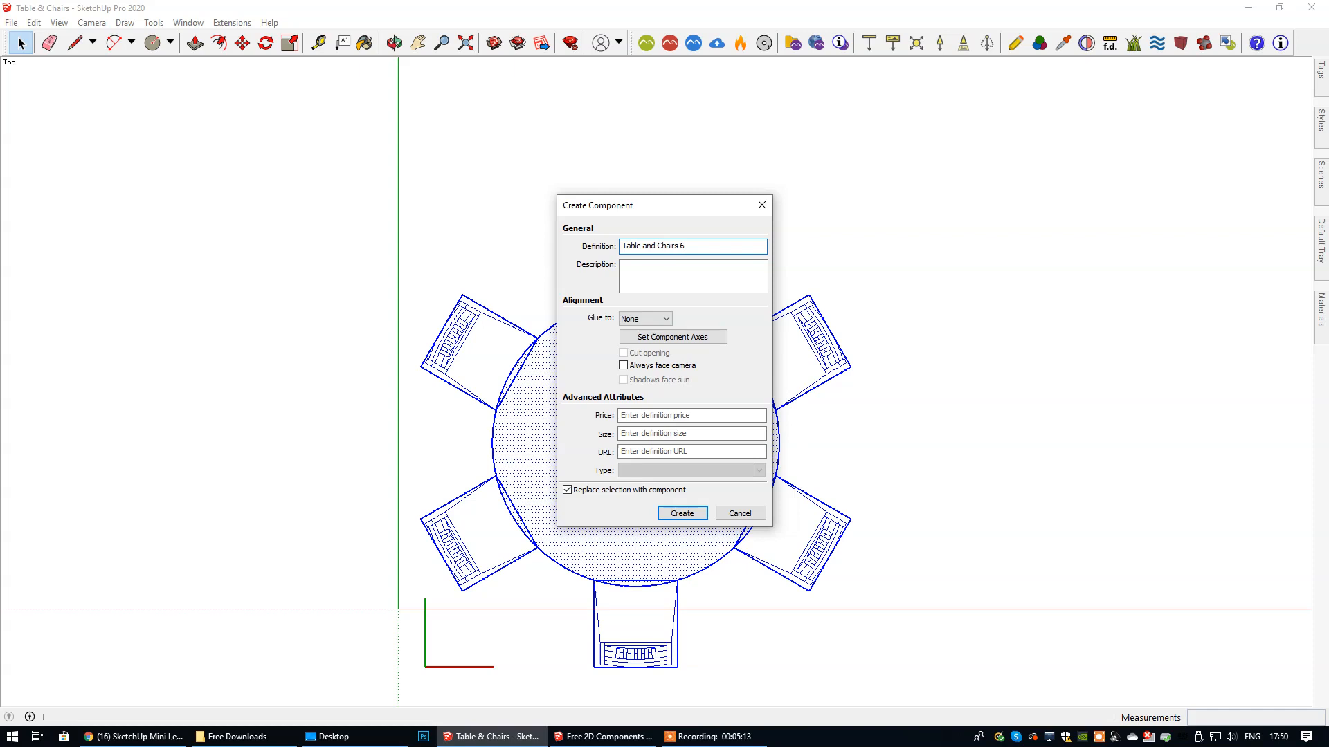
click(681, 512)
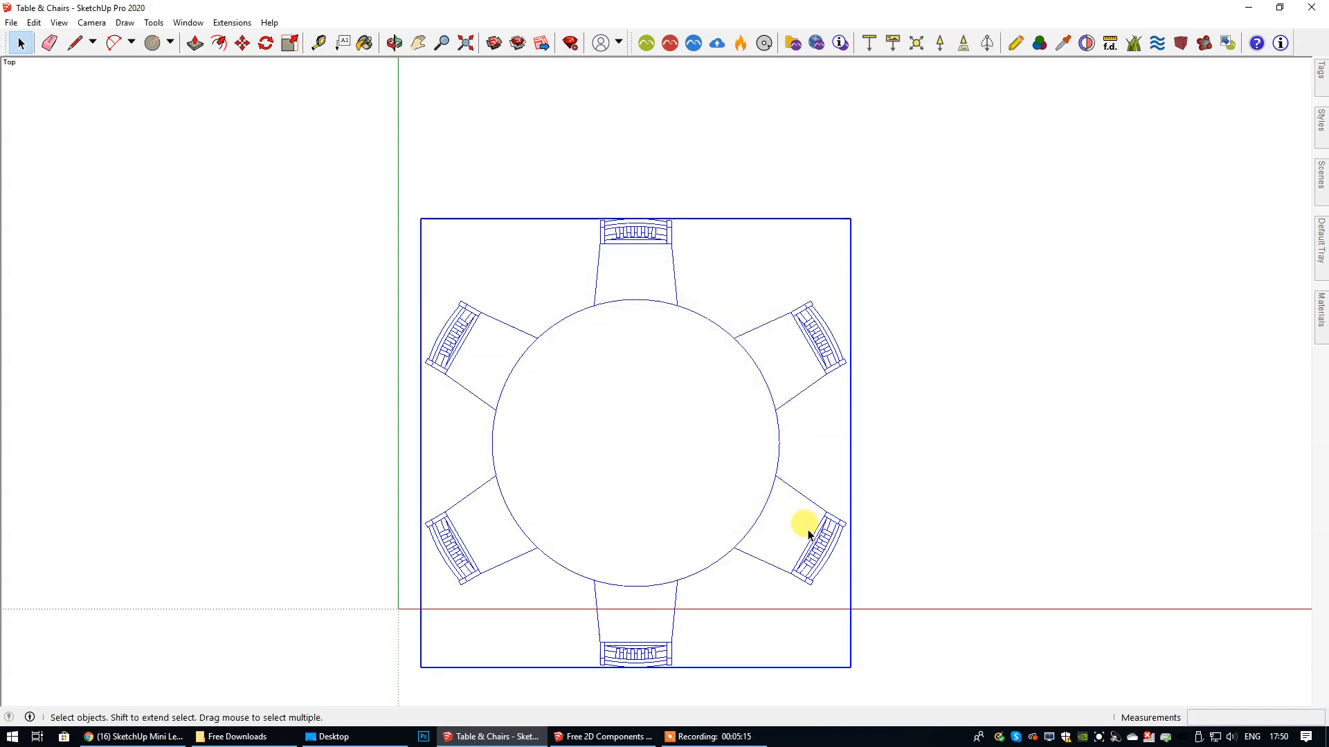
Start moving the combined set from a point below the table.
click(243, 42)
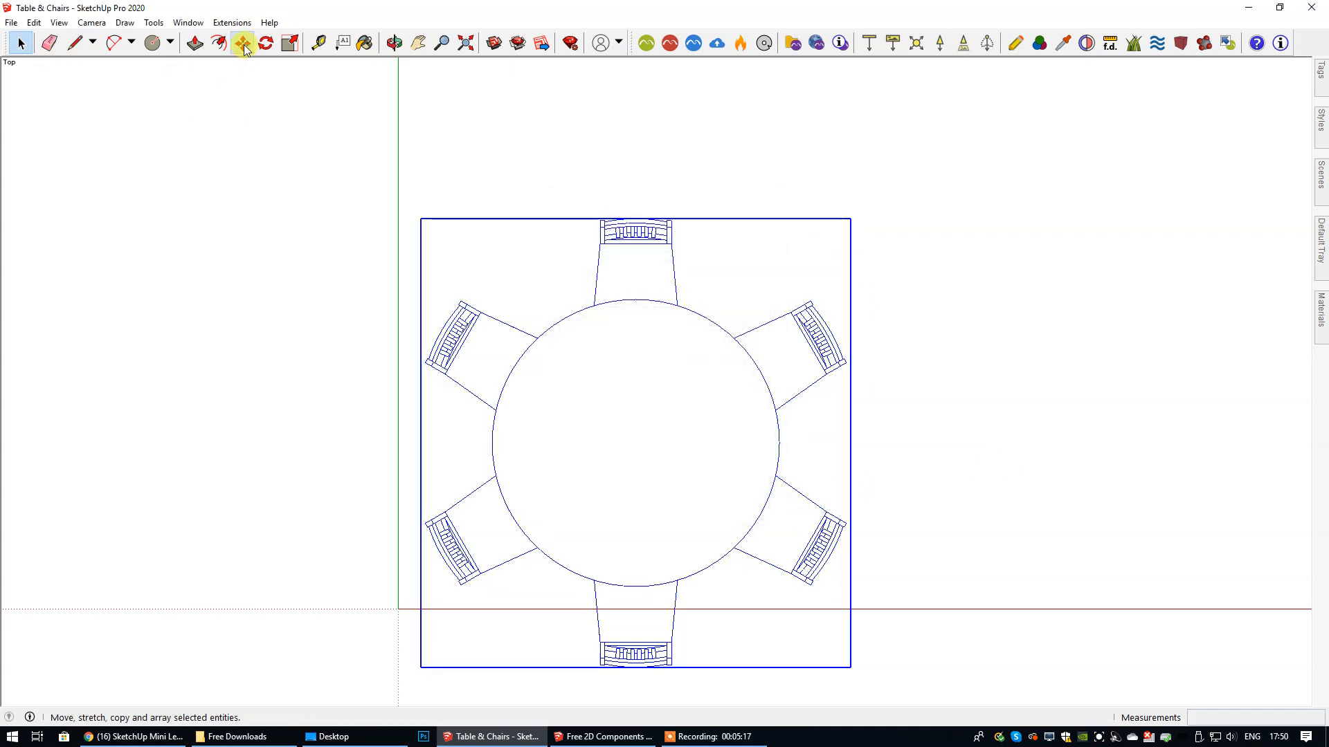
click(241, 43)
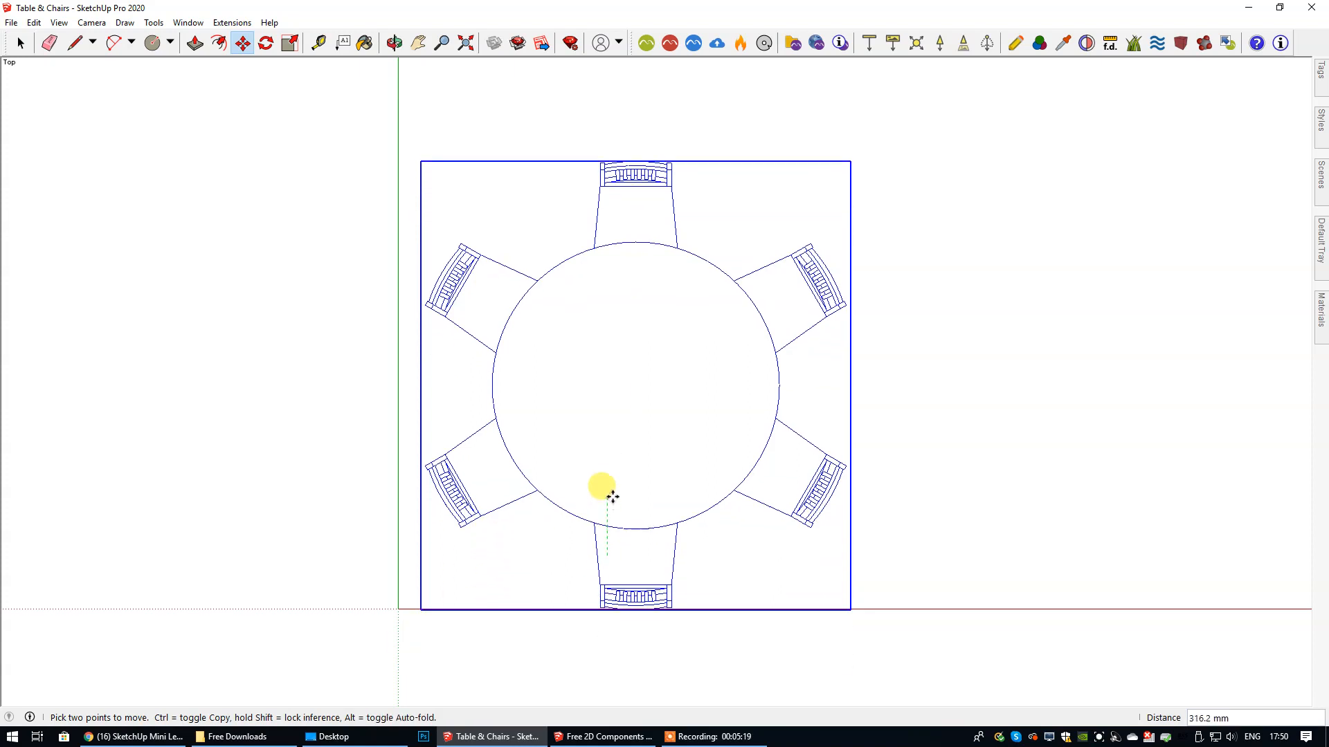